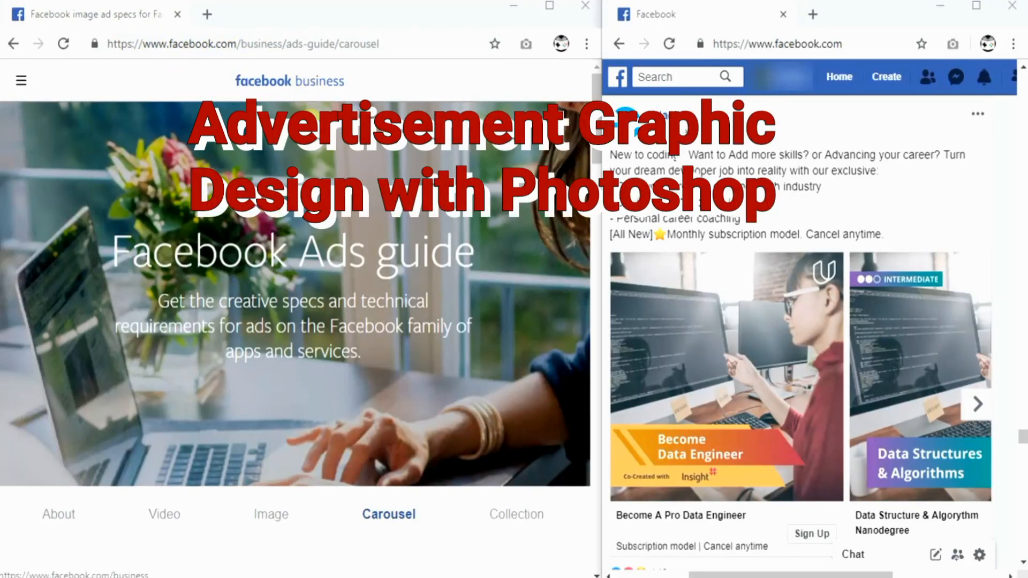
Step: Scroll through the Facebook Ads guide to review the carousel ad design specs
scroll("down", 3)
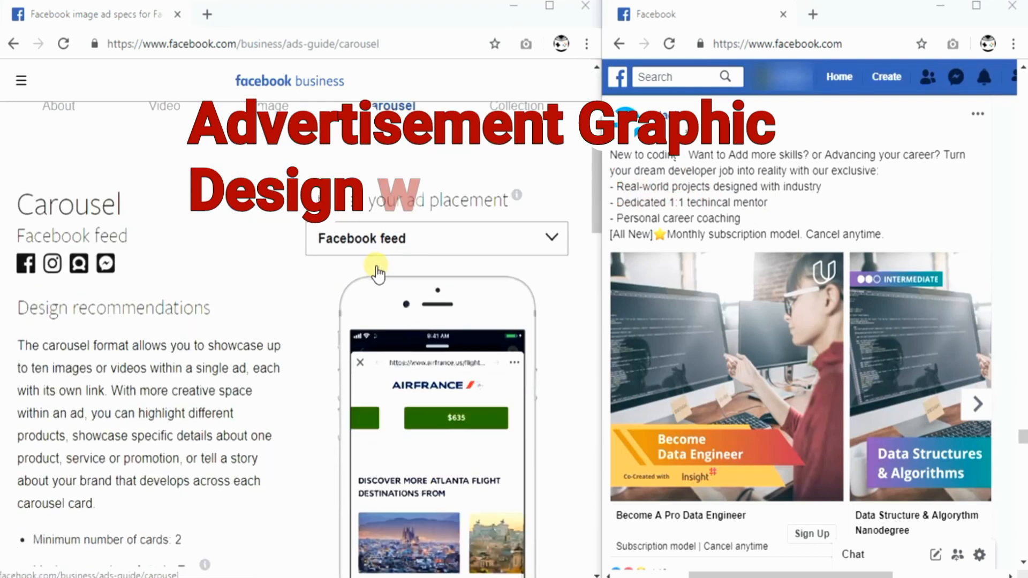
scroll("down", 3)
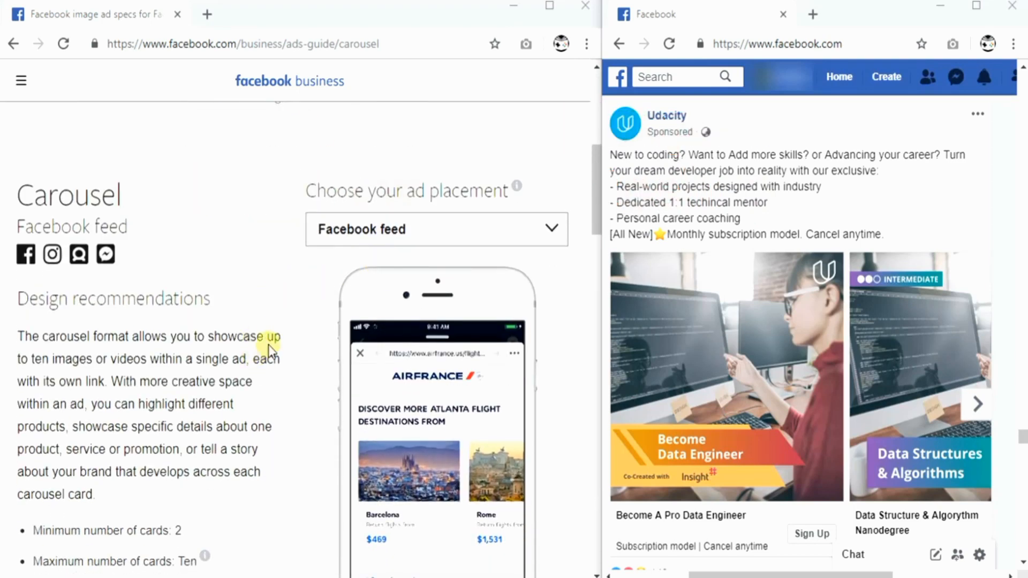
scroll("down", 3)
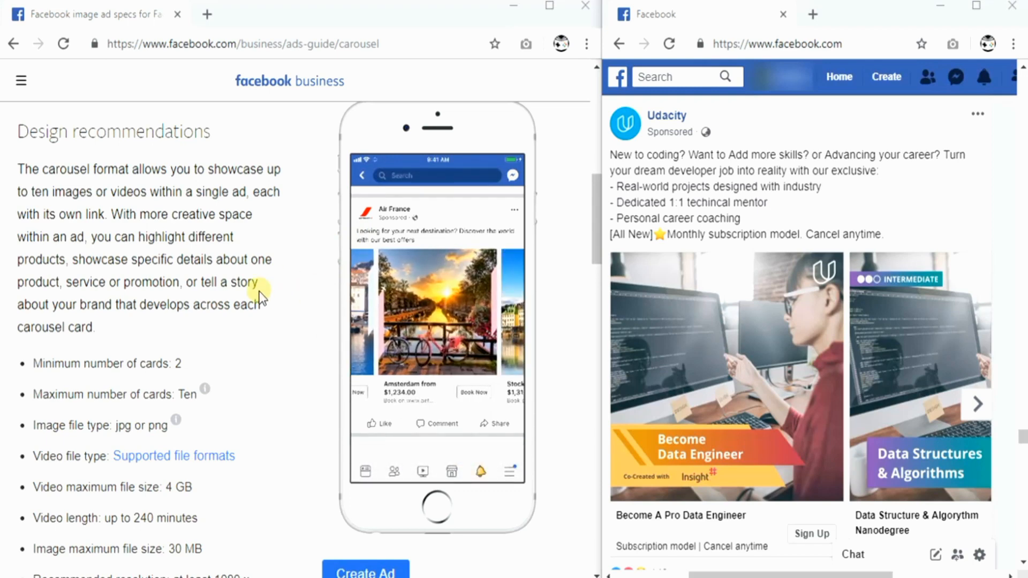
scroll("down", 3)
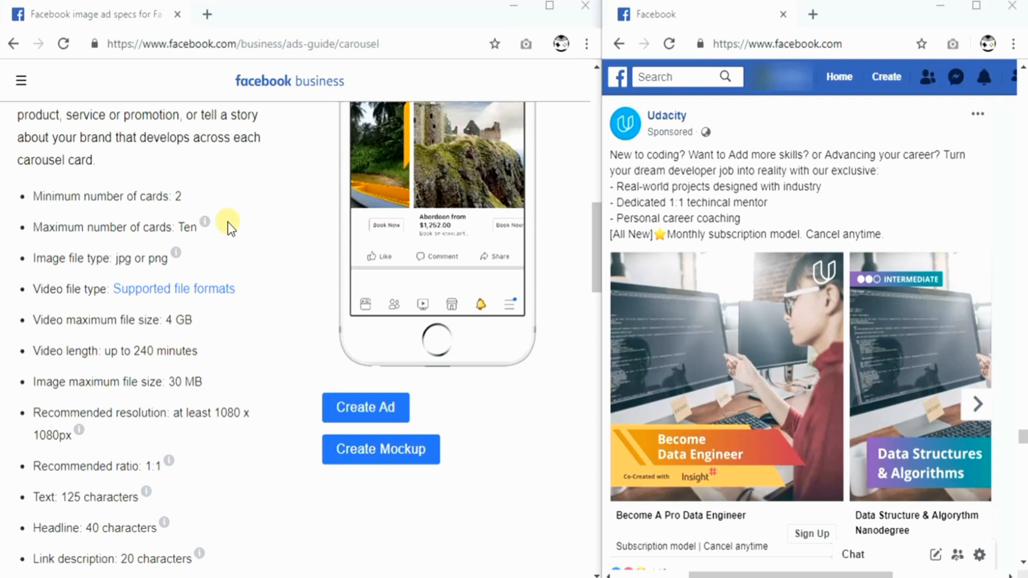
scroll("down", 3)
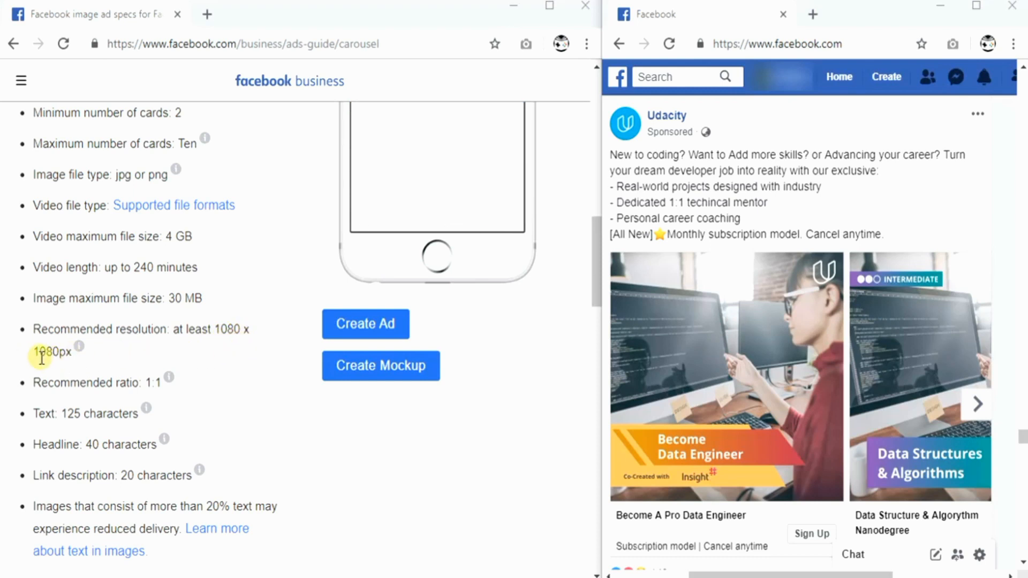
mouse_move(123, 363)
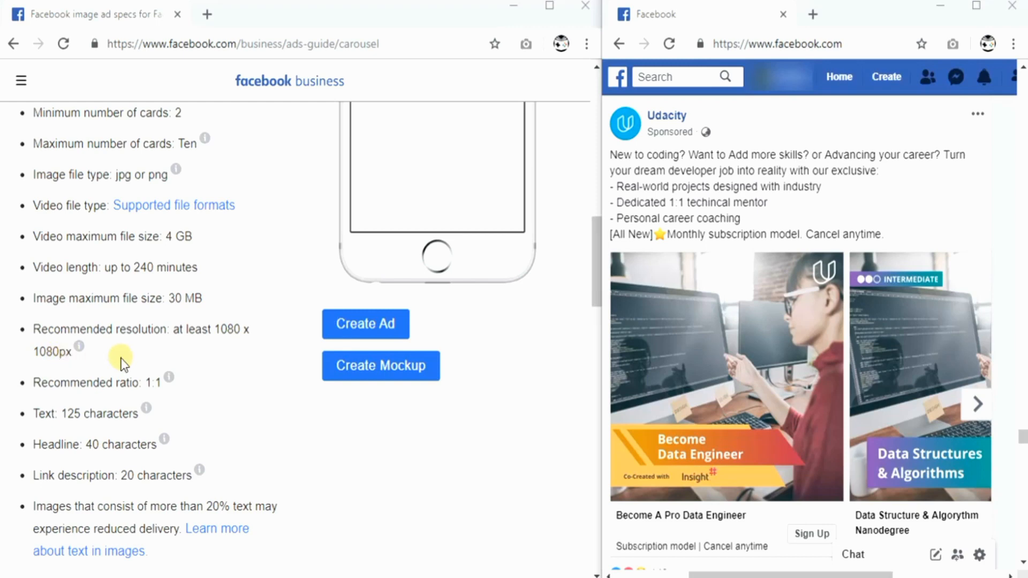
scroll("up", 3)
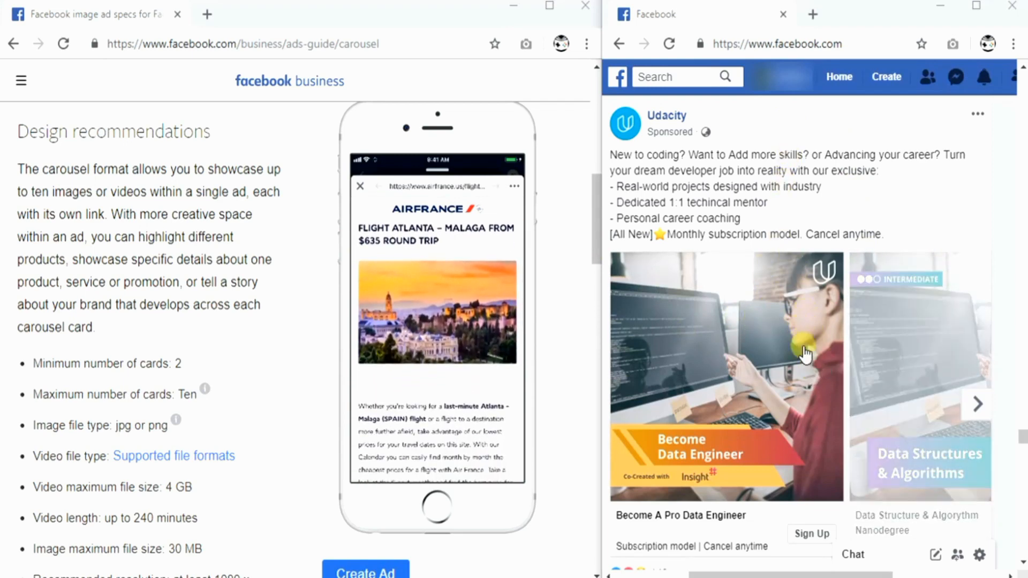
scroll("down", 3)
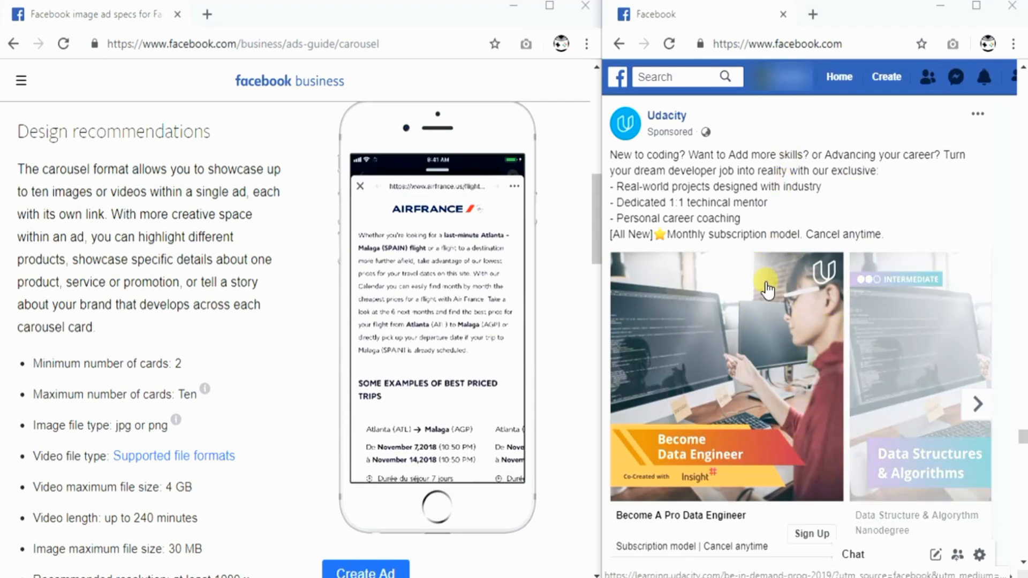
Step: Advance the sponsored Udacity carousel to its Front End Developer card
left_click(978, 404)
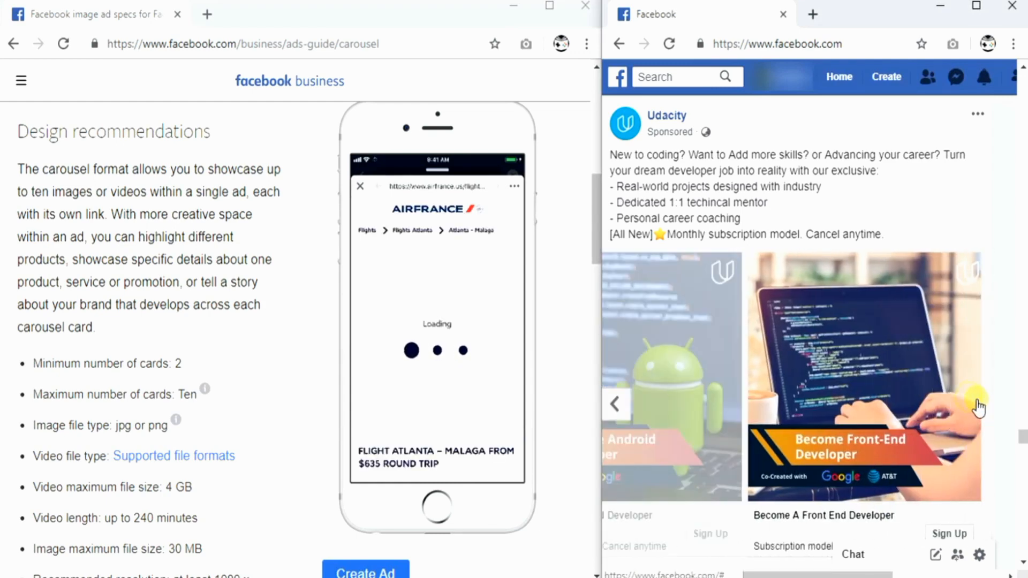
left_click(977, 403)
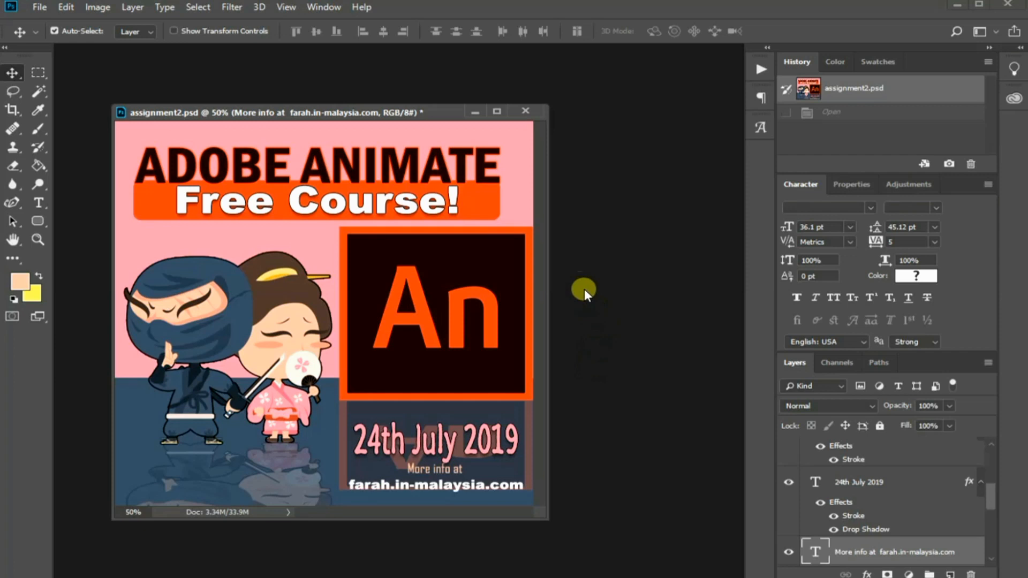
mouse_move(288, 187)
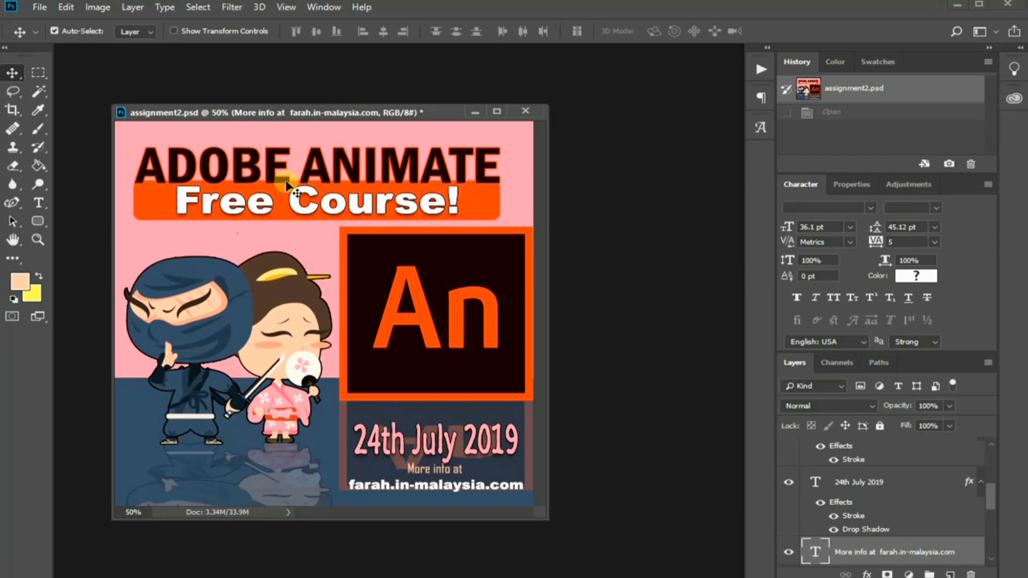
mouse_move(314, 224)
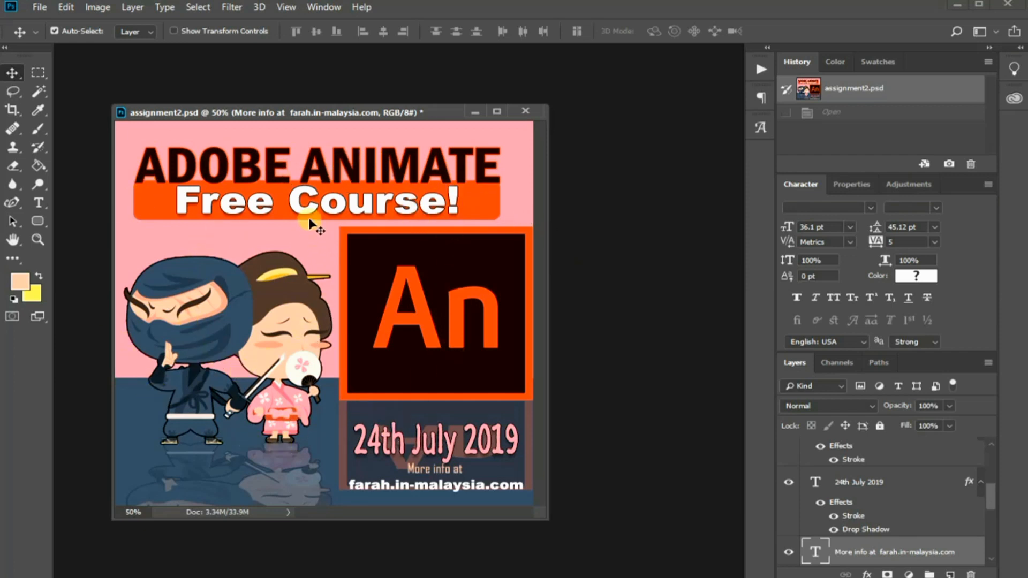
mouse_move(395, 492)
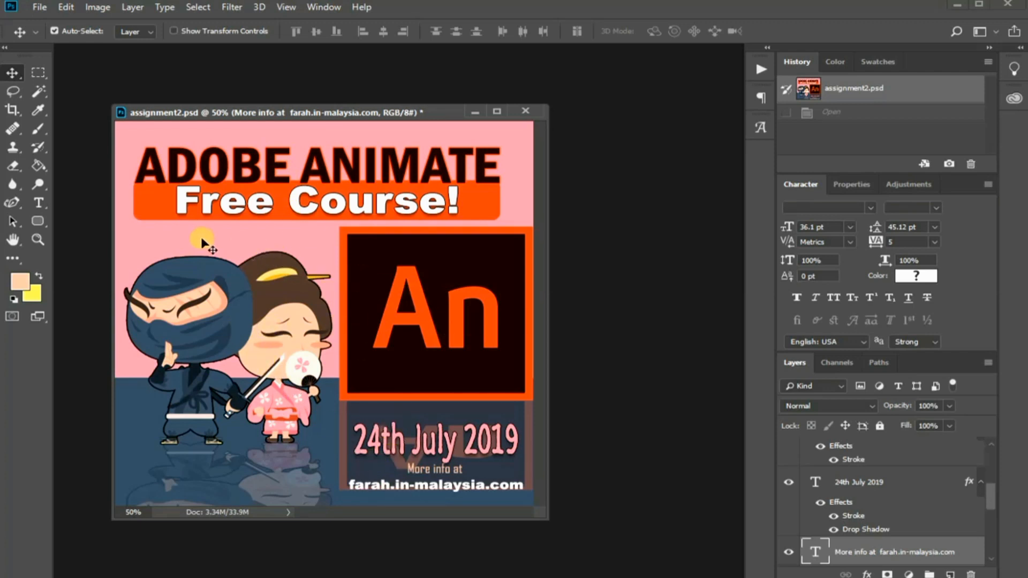
mouse_move(66, 62)
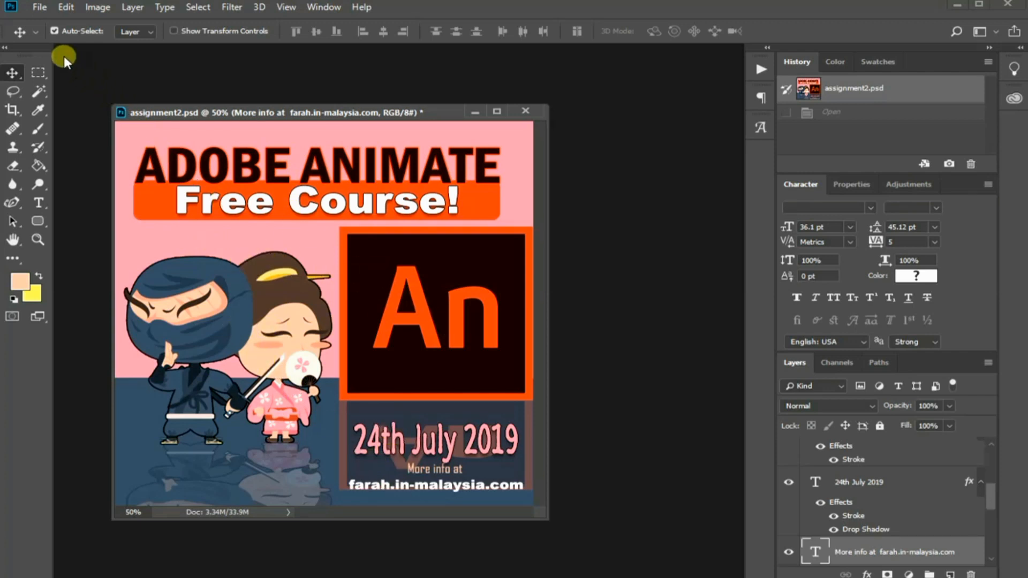
left_click(38, 8)
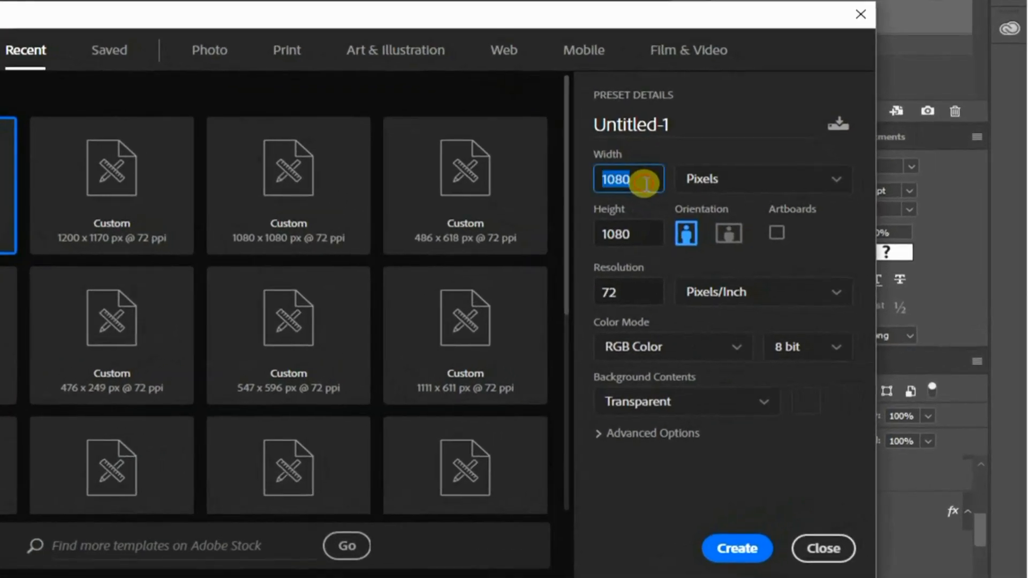
Step: Create a new 1080 × 1080 px, 72 ppi document with a transparent background
left_click(626, 234)
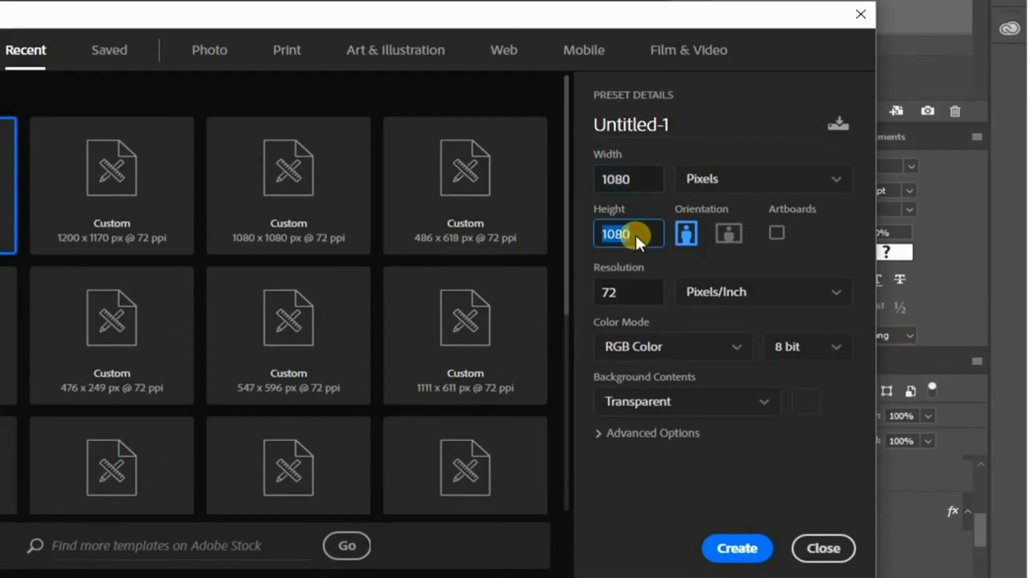
mouse_move(724, 436)
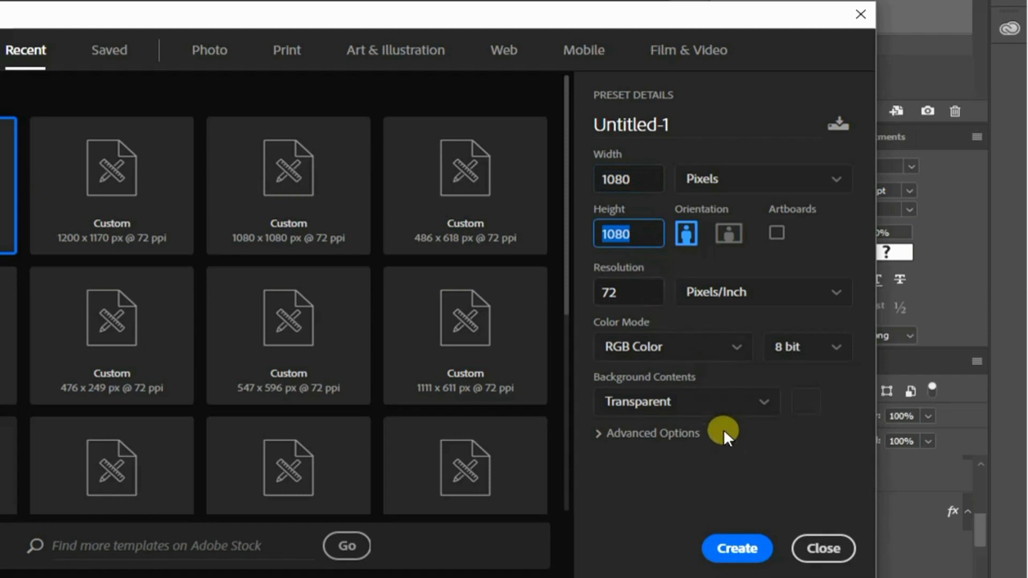
mouse_move(694, 435)
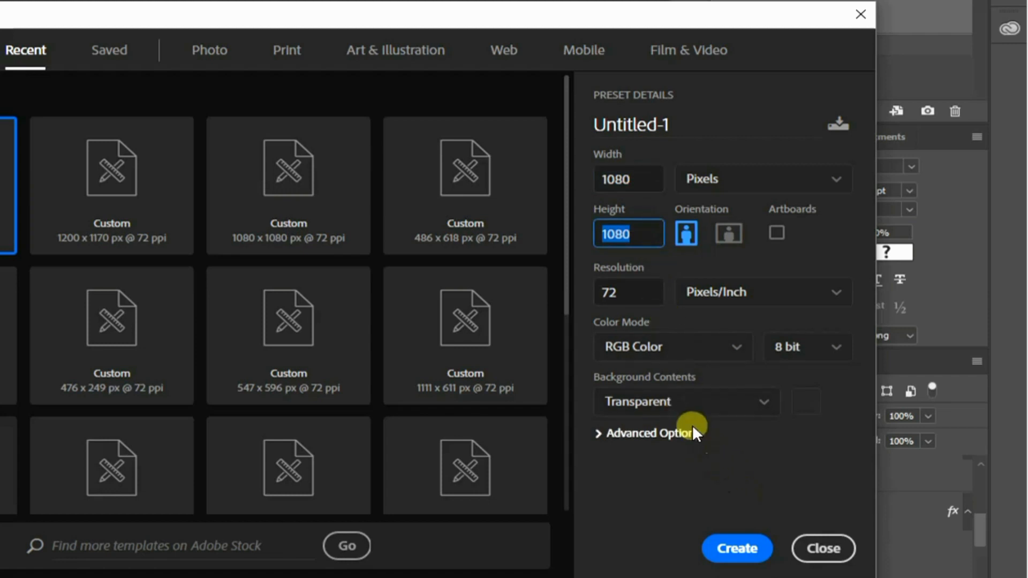
left_click(735, 548)
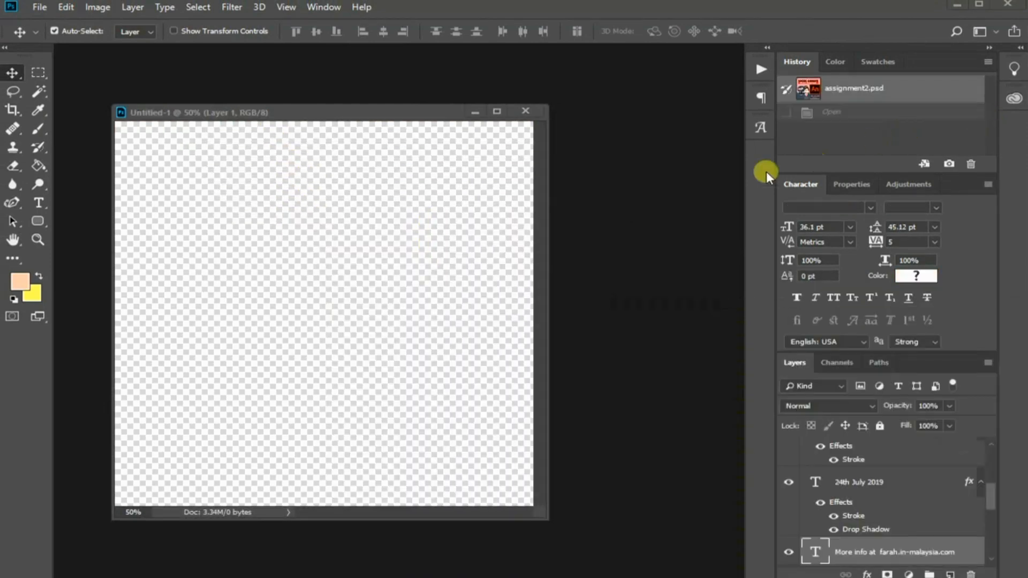
mouse_move(308, 121)
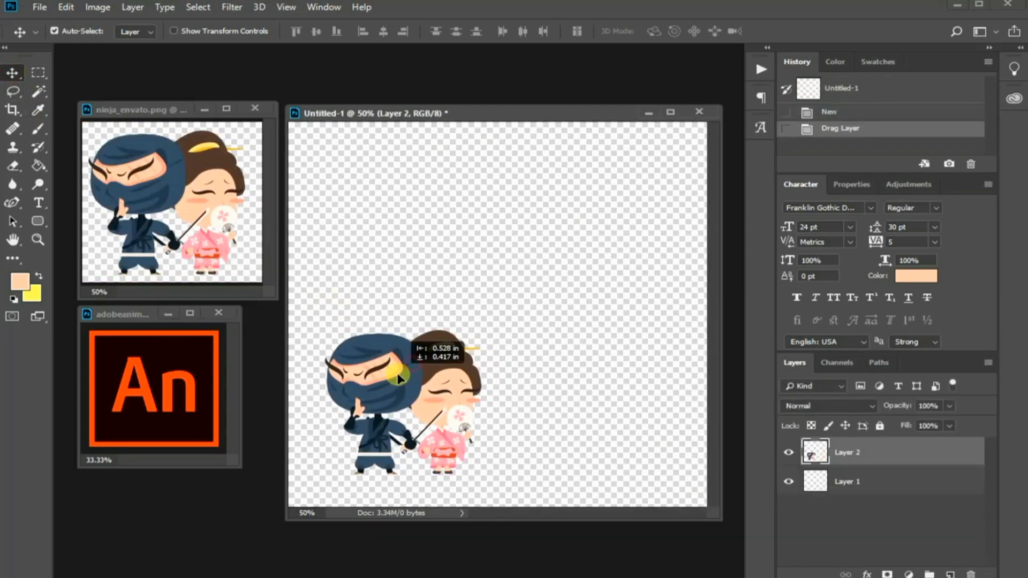
Step: Place the ninja characters at the lower left of the canvas, beside the Animate logo
left_click(154, 390)
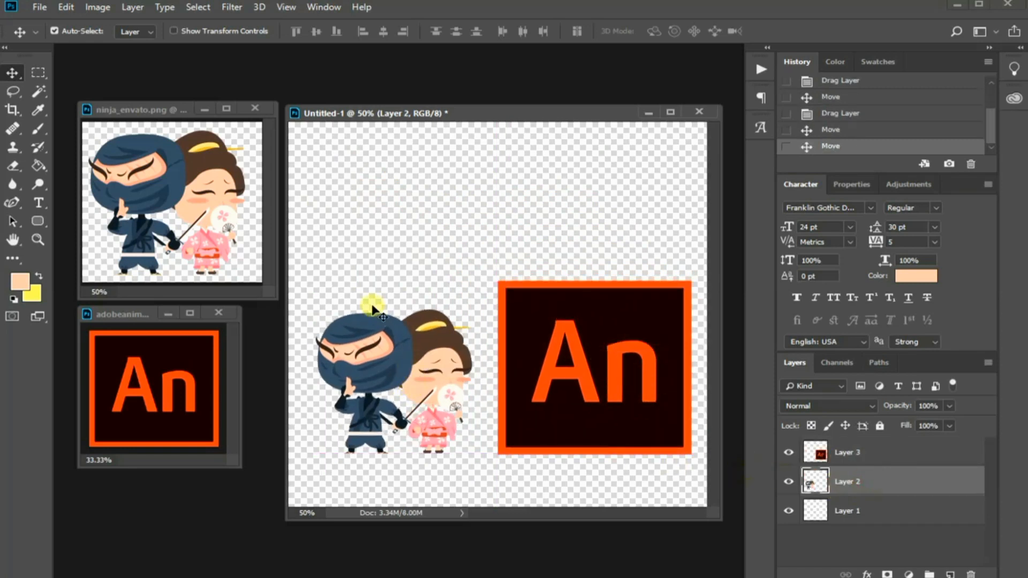
left_click(38, 221)
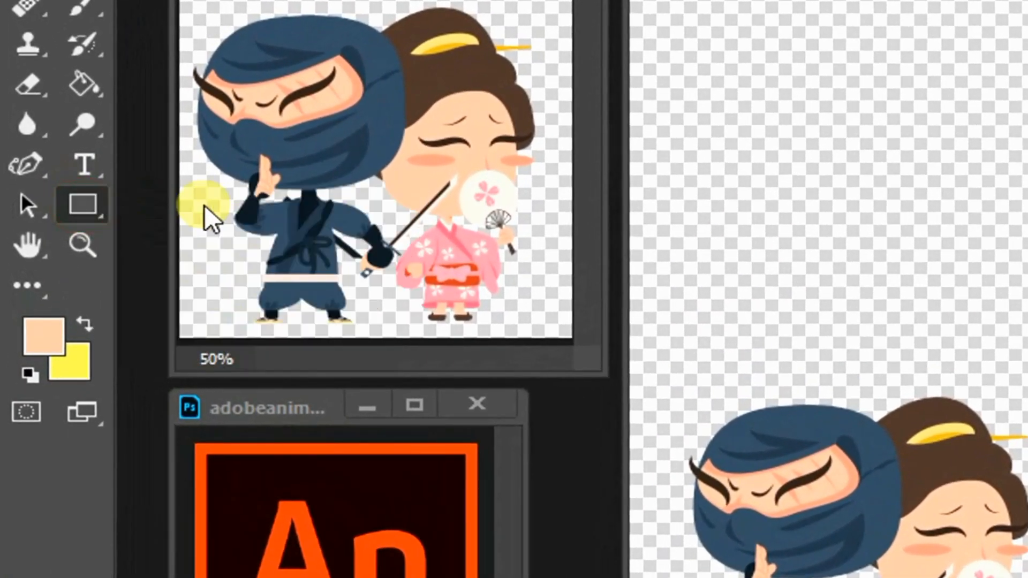
Step: Draw a dark blue rectangle band across the bottom and layer it behind the characters
left_click(43, 336)
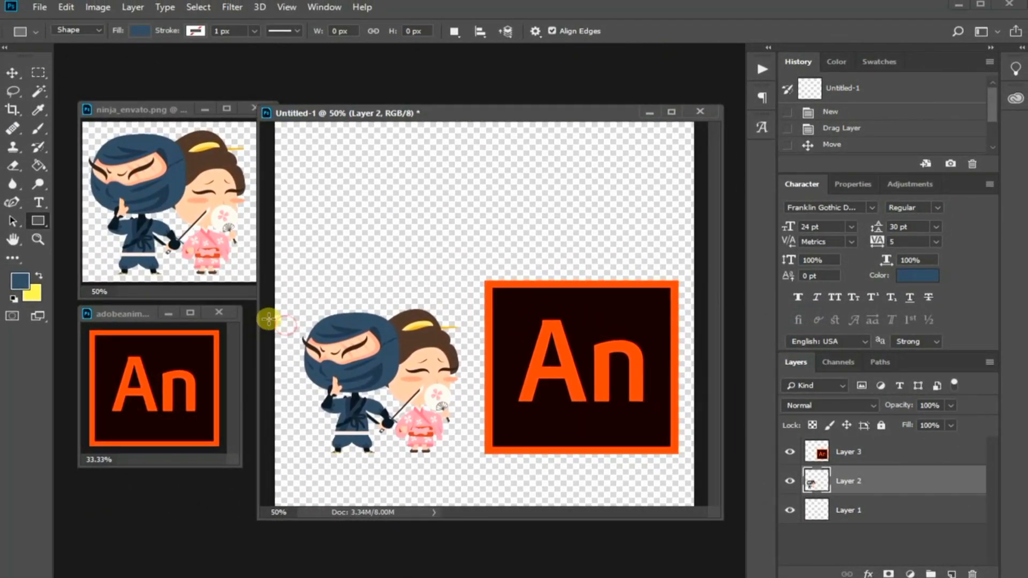
mouse_move(265, 347)
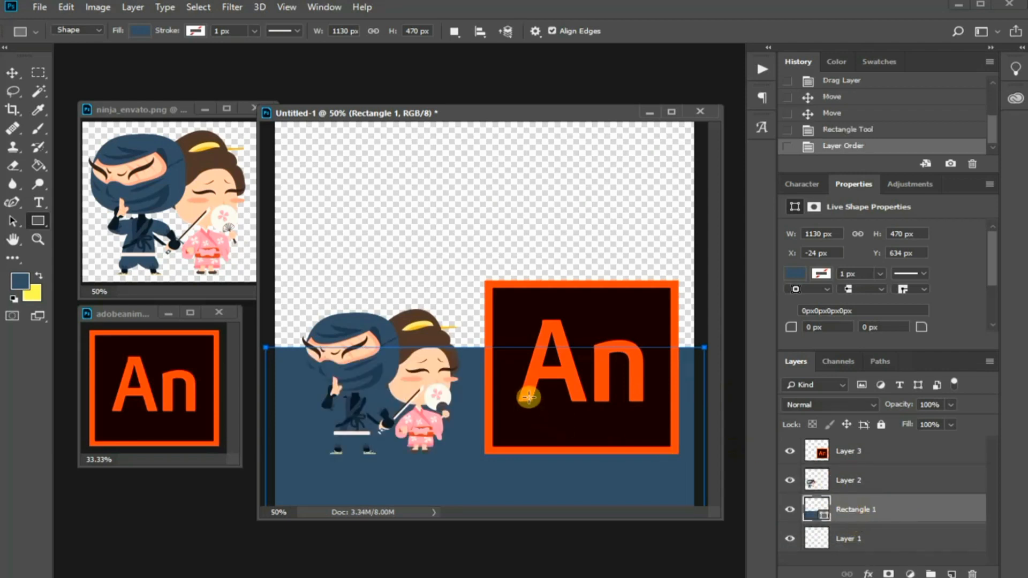
left_click(848, 480)
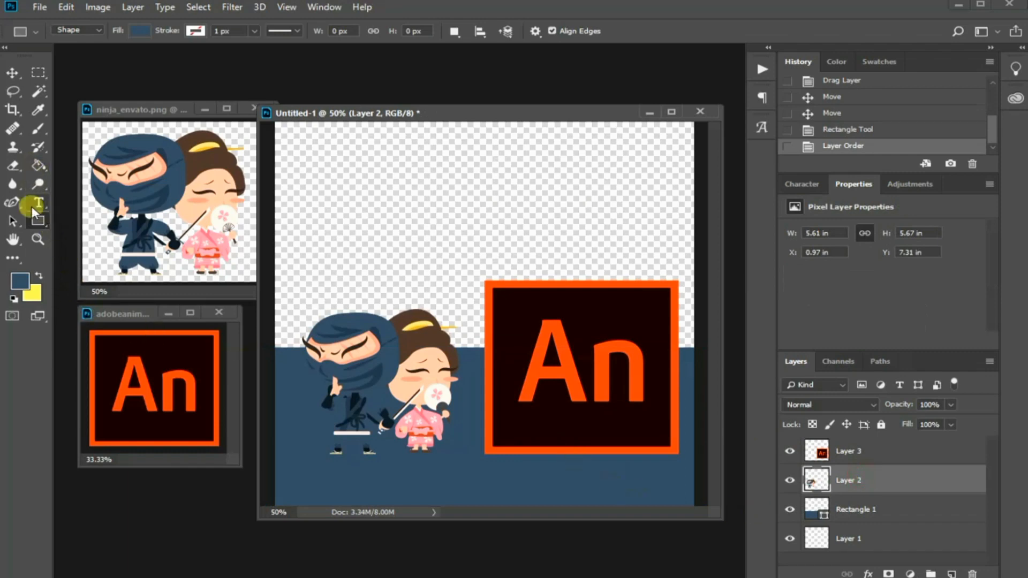
Step: Fill the upper background rectangle with light pink #ff9ead
left_click(22, 278)
type("ff9ead")
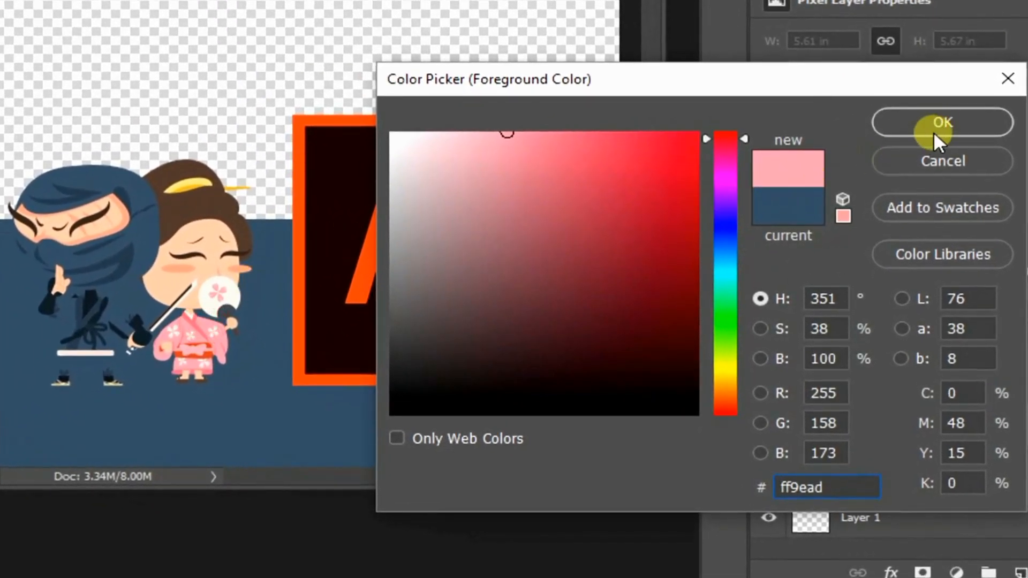
left_click(942, 122)
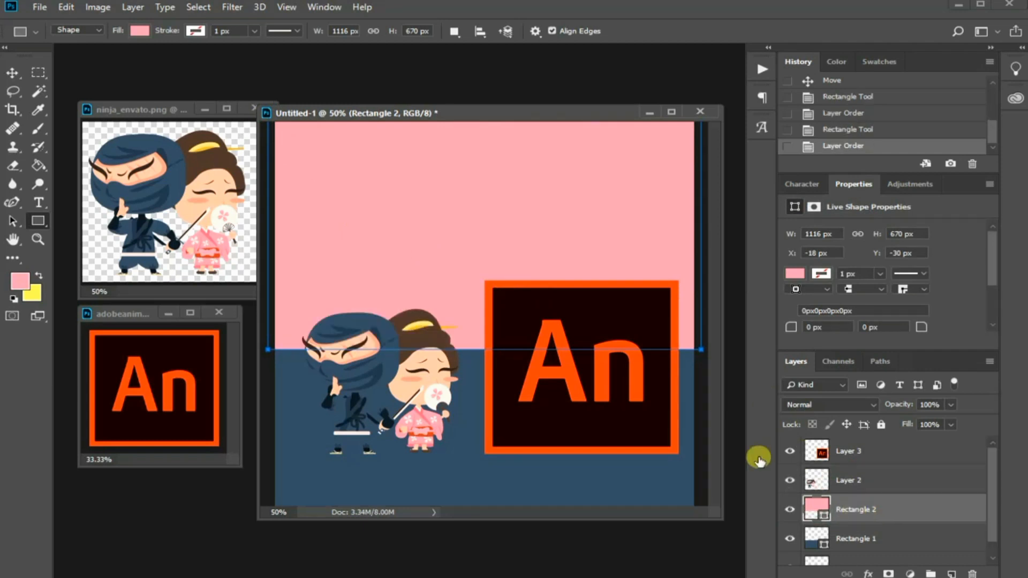
left_click(12, 72)
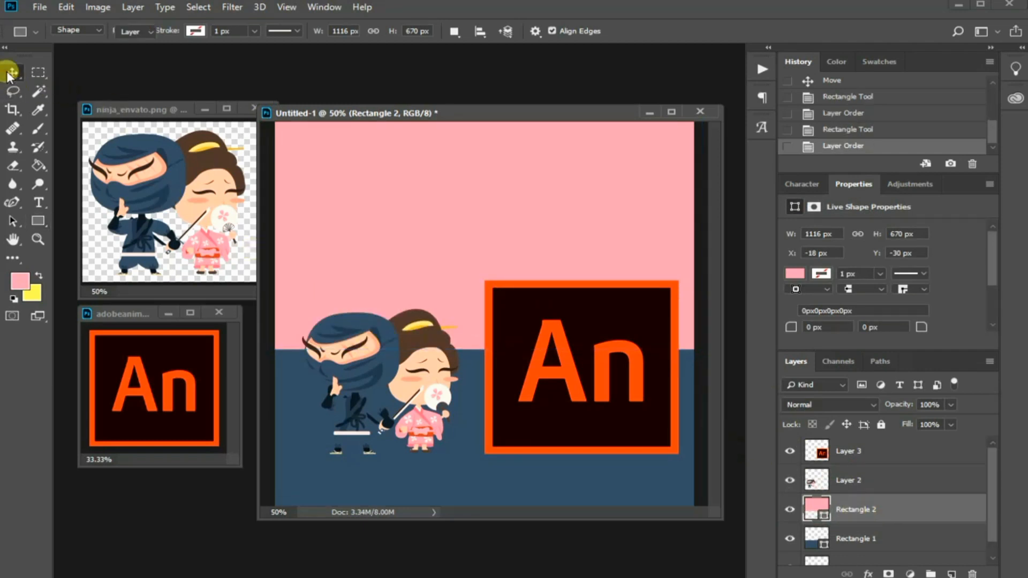
Step: Scale up the ninja characters layer and reposition it at the left on the blue ground
left_click(11, 71)
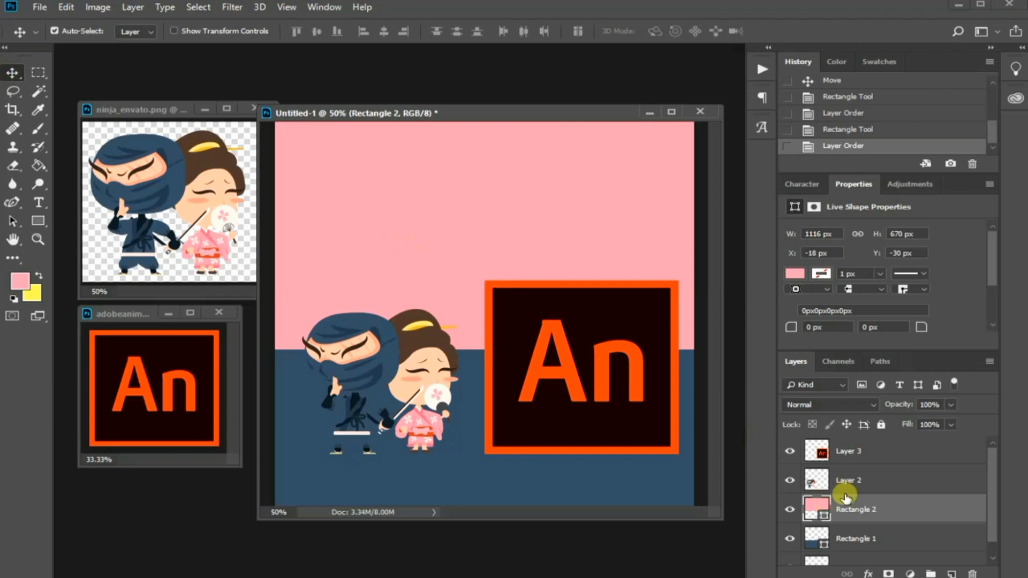
left_click(848, 479)
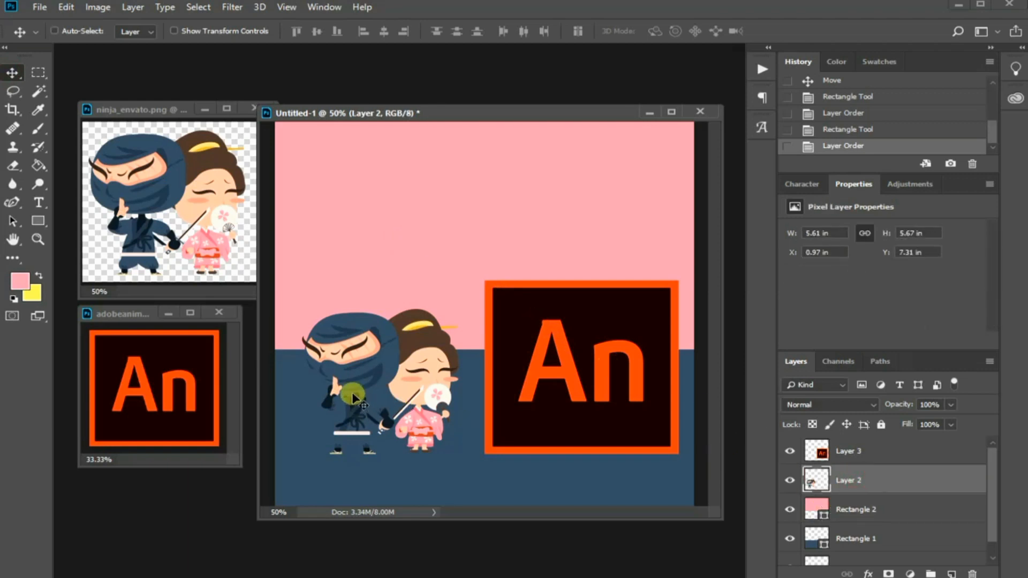
key("ctrl+t")
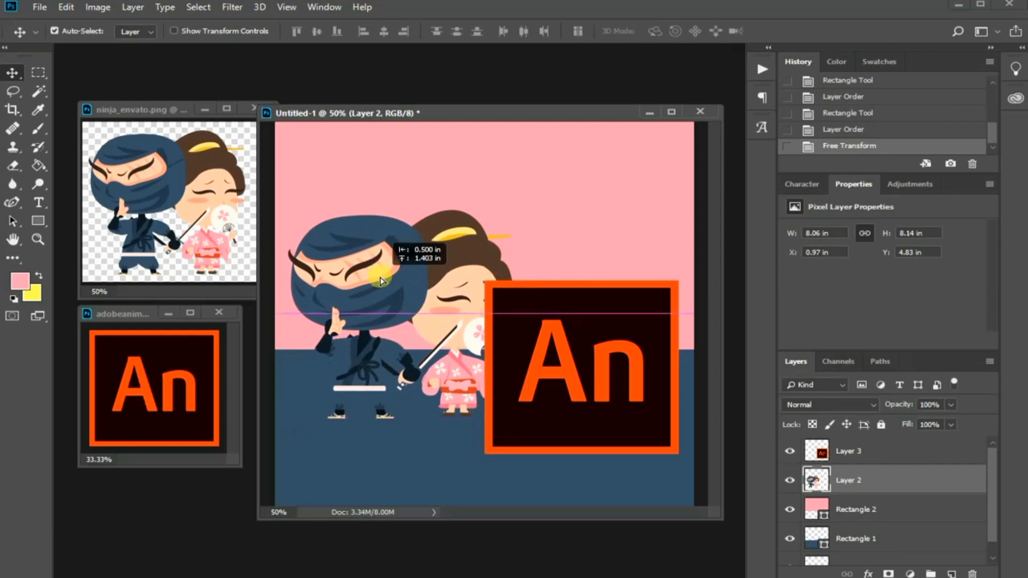
left_click(606, 380)
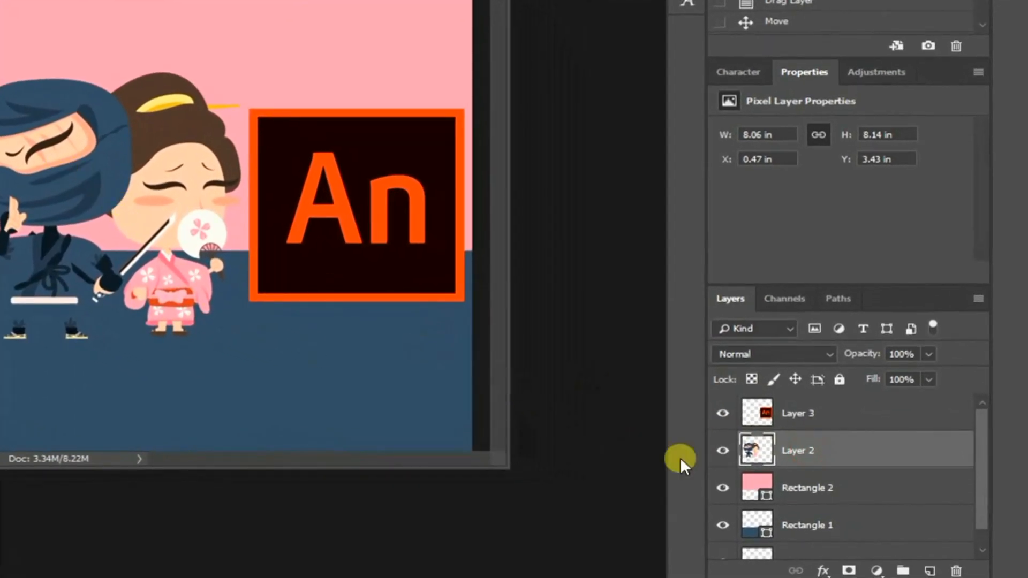
Step: Duplicate the characters layer and flip it vertically as a faded reflection beneath them
right_click(796, 450)
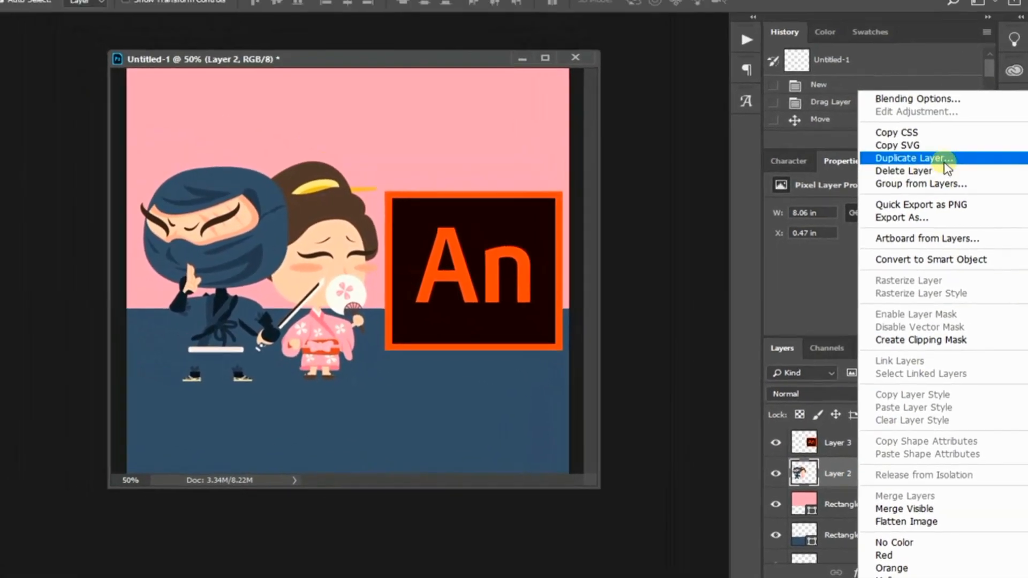
left_click(913, 158)
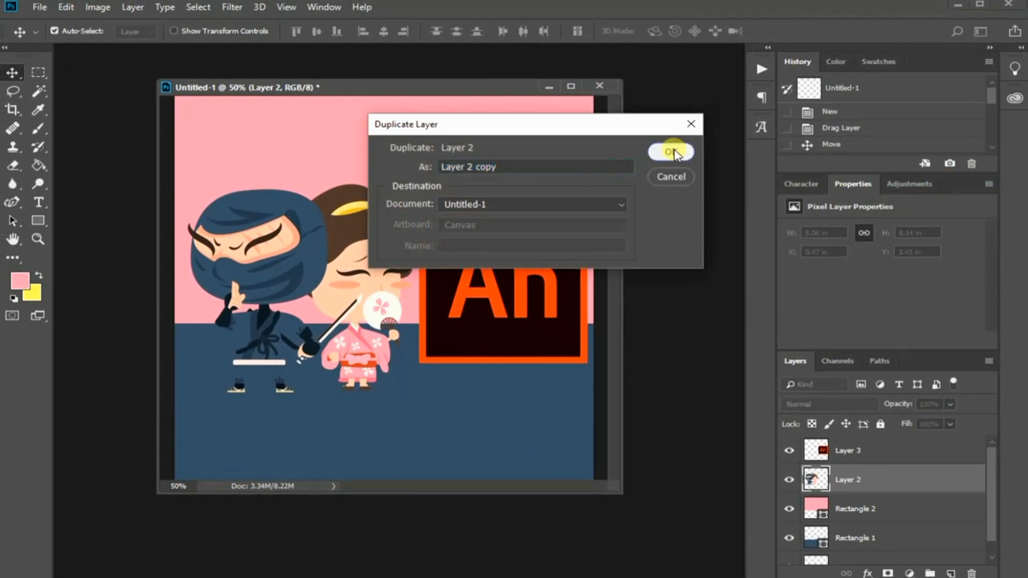
left_click(667, 151)
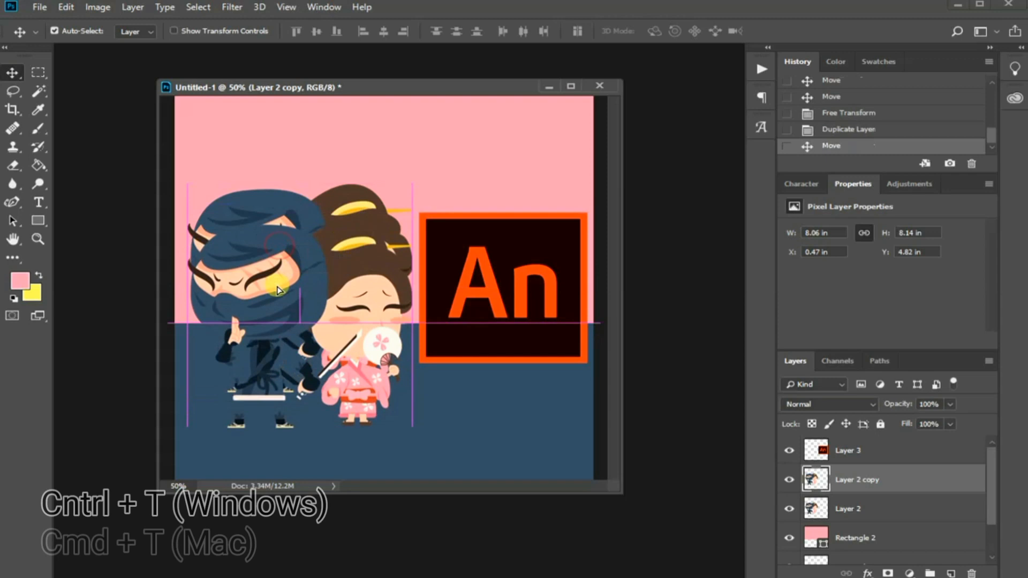
key("ctrl+t")
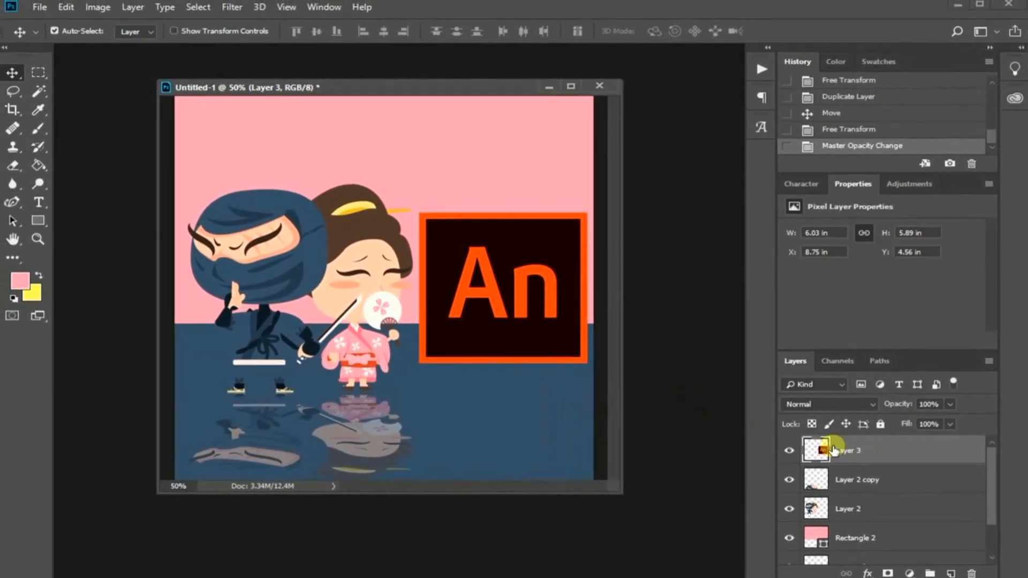
Step: Duplicate the logo layer for a flipped, 20% opacity reflection below the An logo
right_click(845, 449)
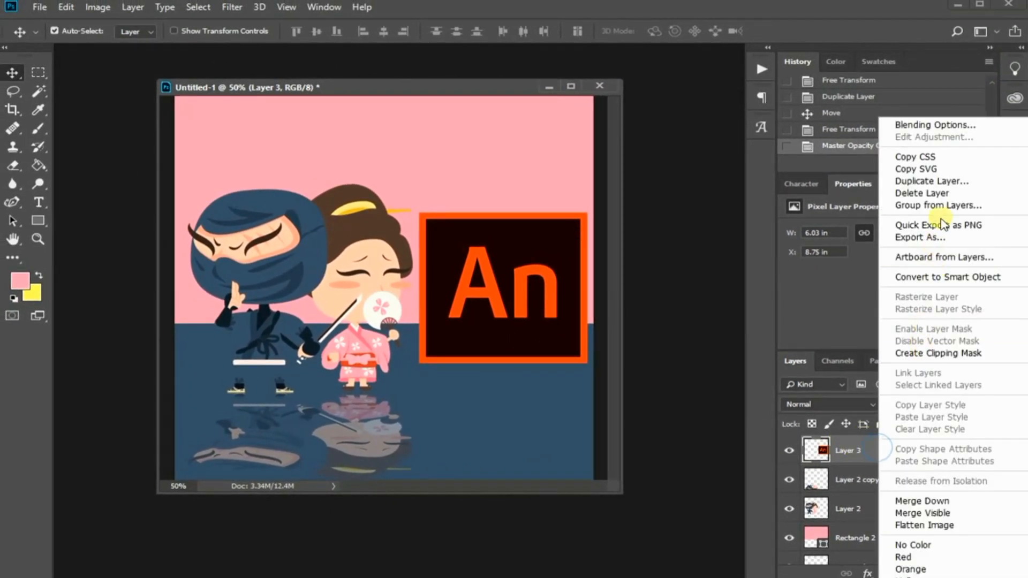
left_click(931, 181)
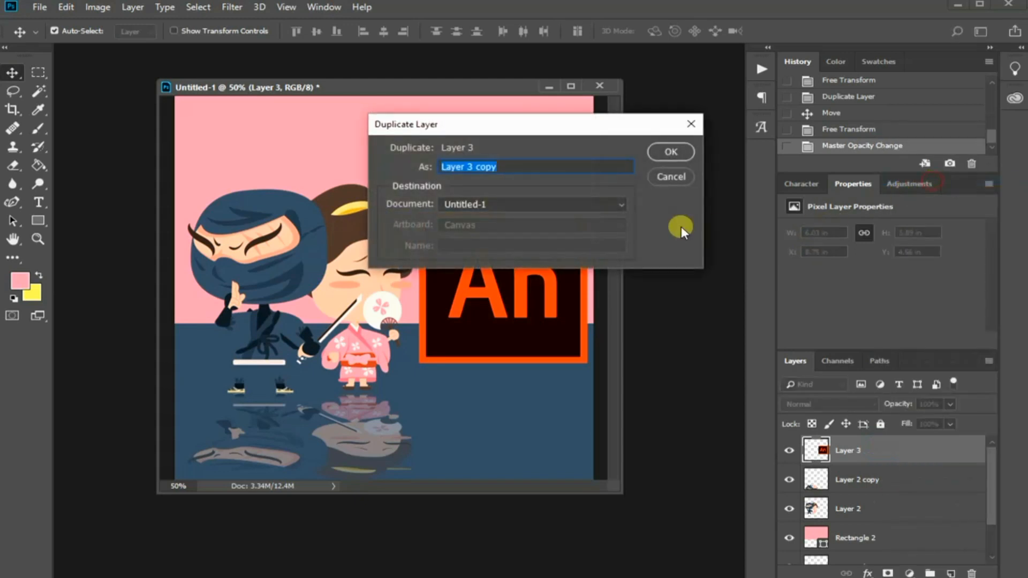
left_click(669, 151)
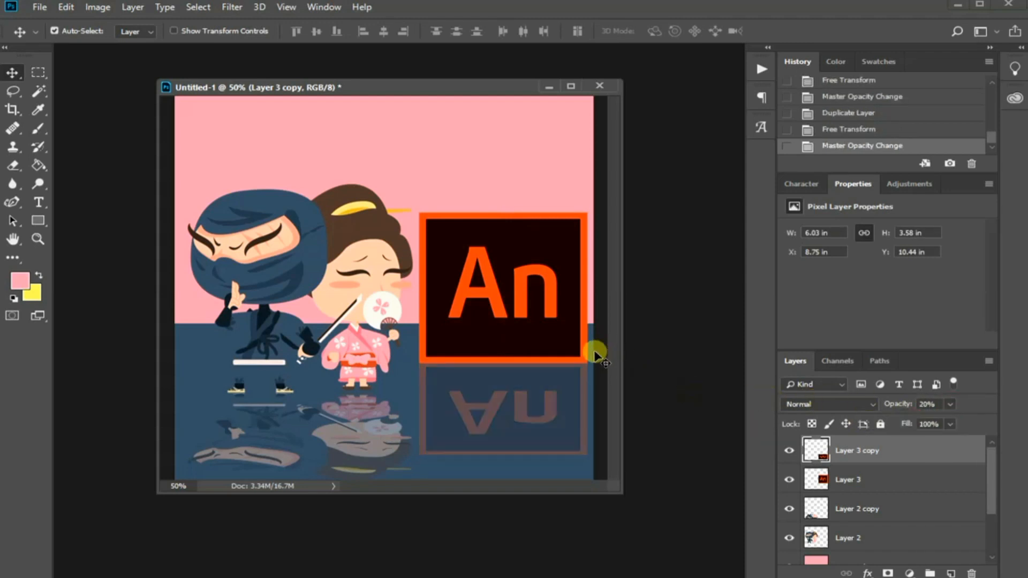
mouse_move(541, 363)
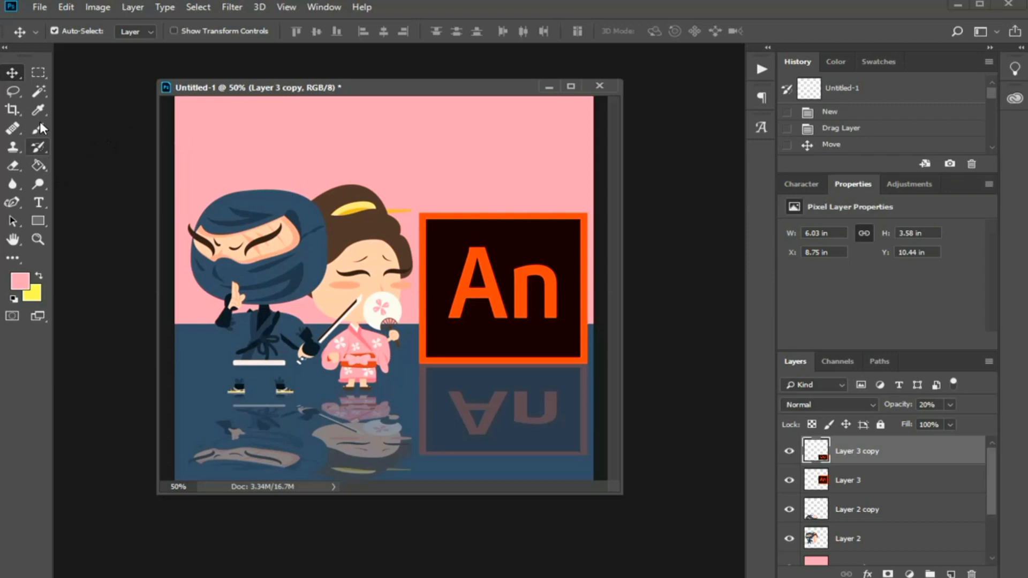
Step: Add an 'Adobe Animate' headline in the logo's dark colour and scale it up across the top
left_click(13, 109)
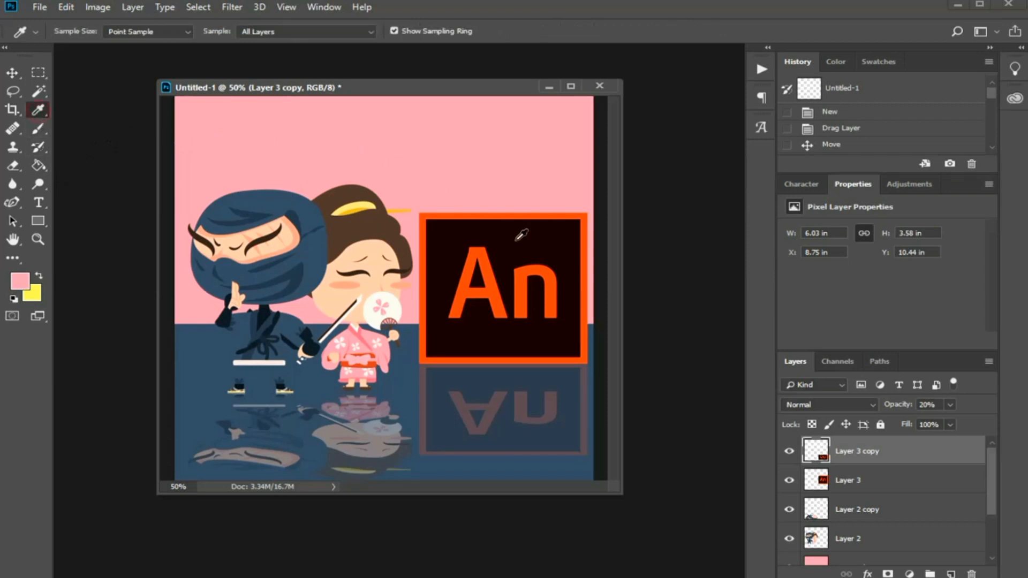
left_click(39, 202)
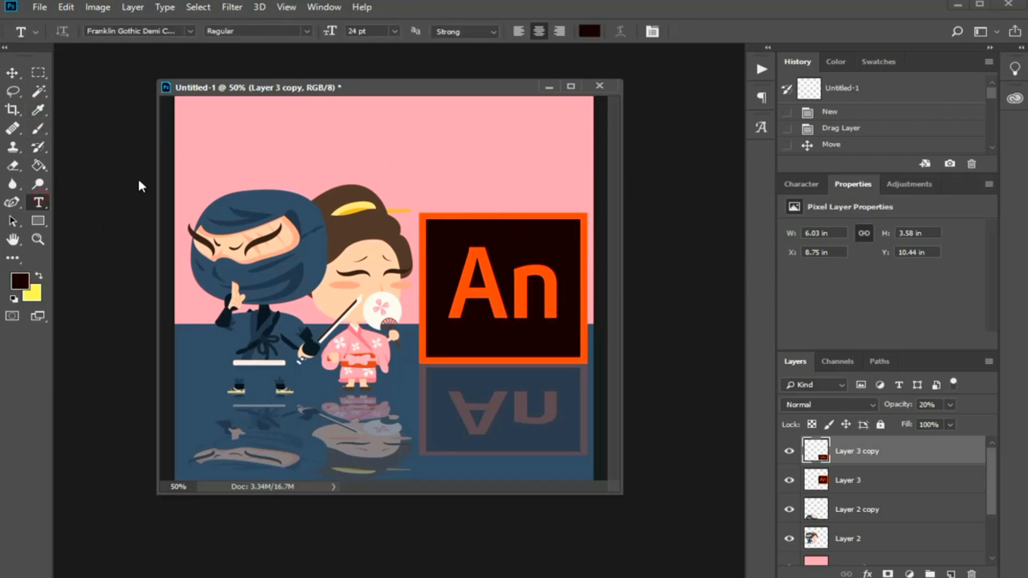
left_click(217, 143)
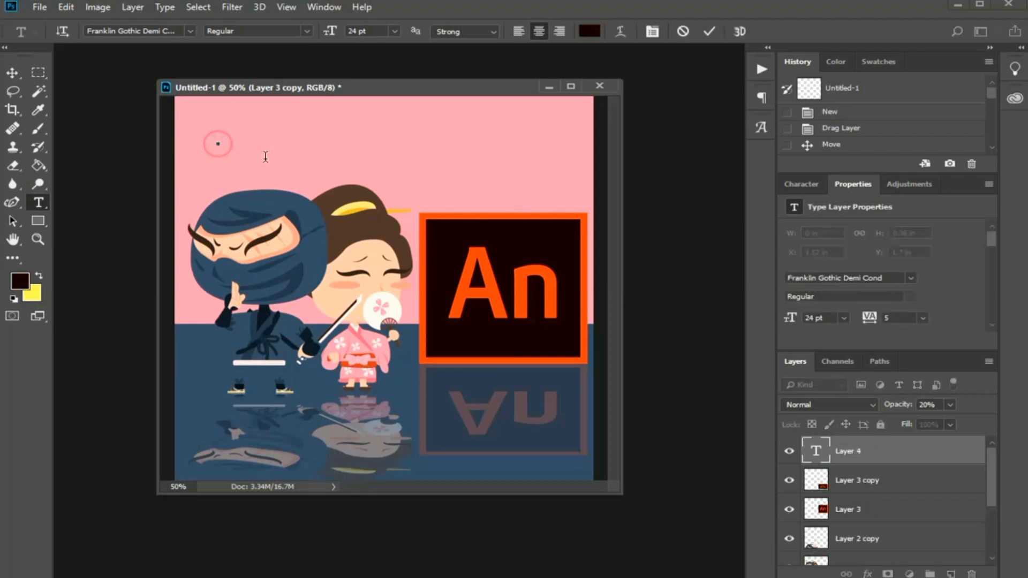
type("Adobe Animate")
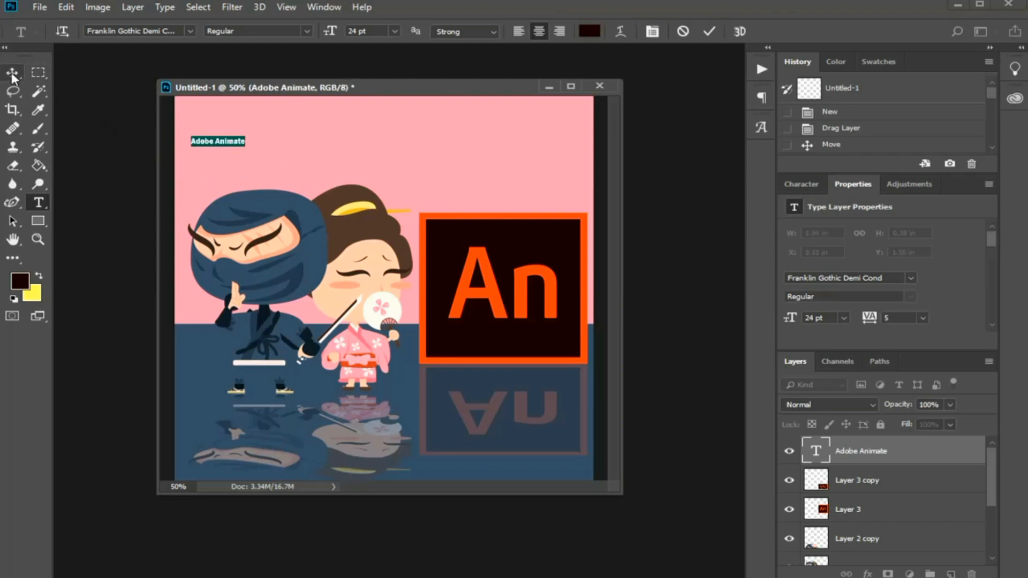
left_click(13, 72)
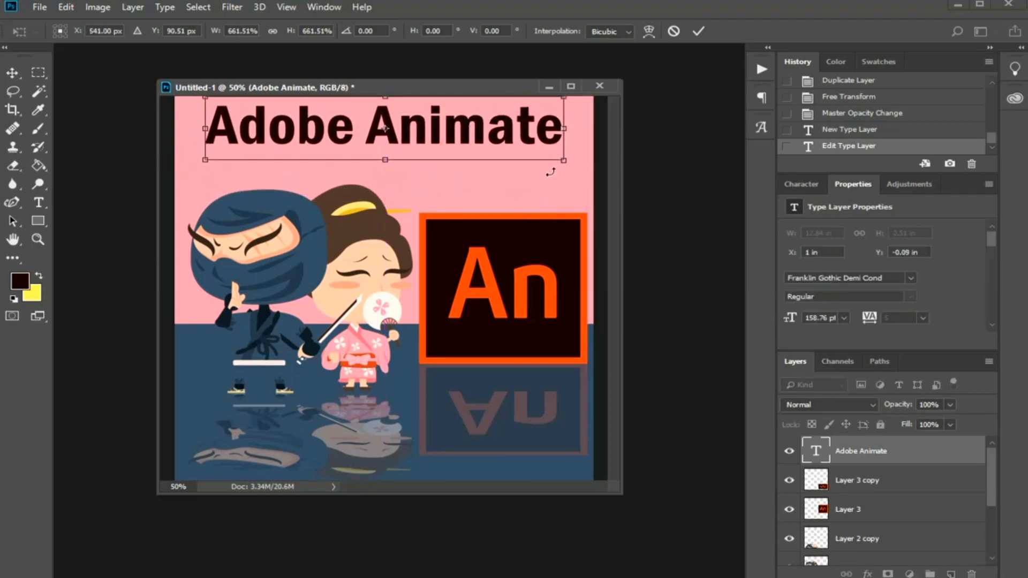
left_click(698, 31)
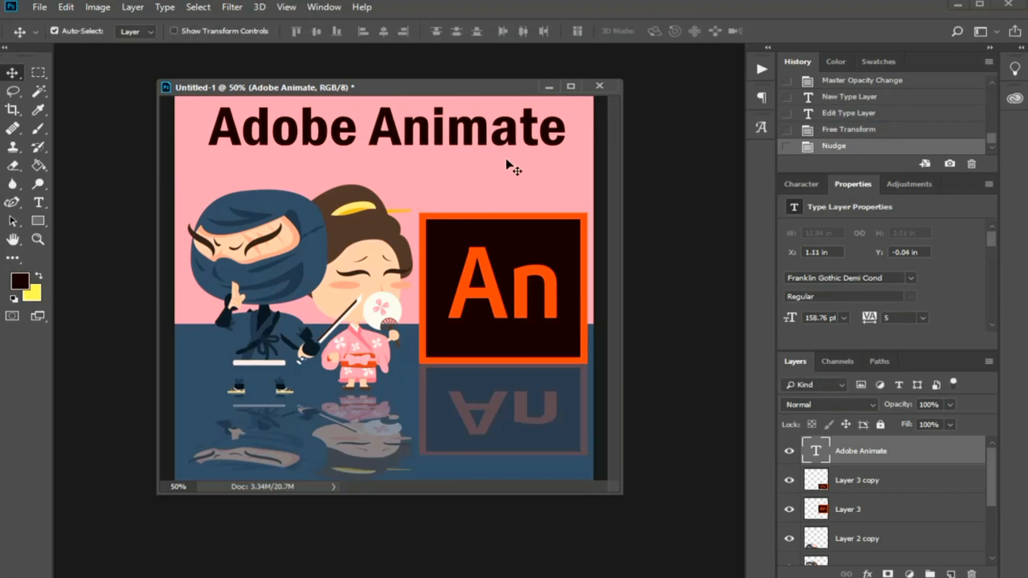
Step: Set the headline to All Caps from the Character panel so it reads ADOBE ANIMATE
left_click(801, 185)
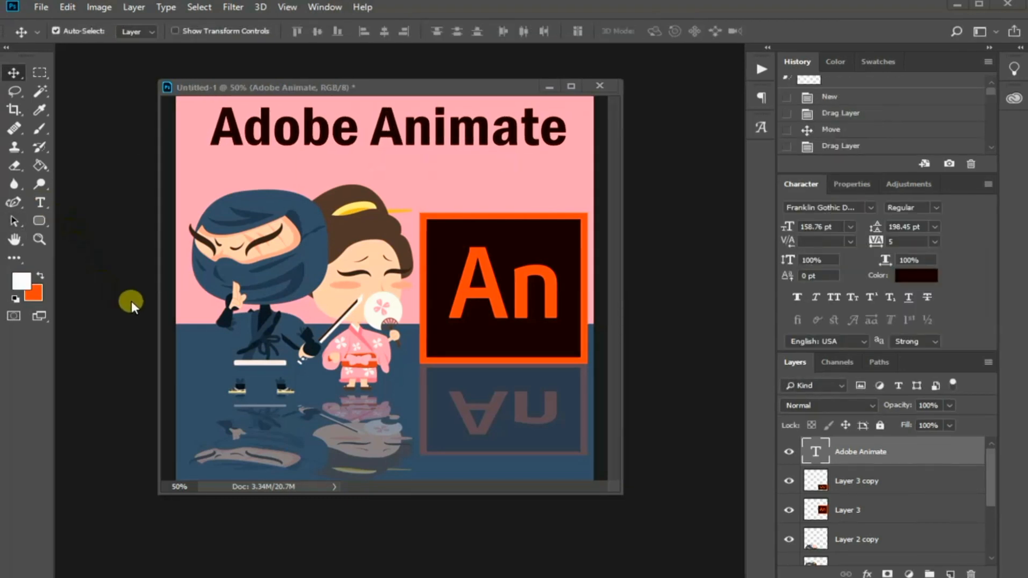
mouse_move(816, 201)
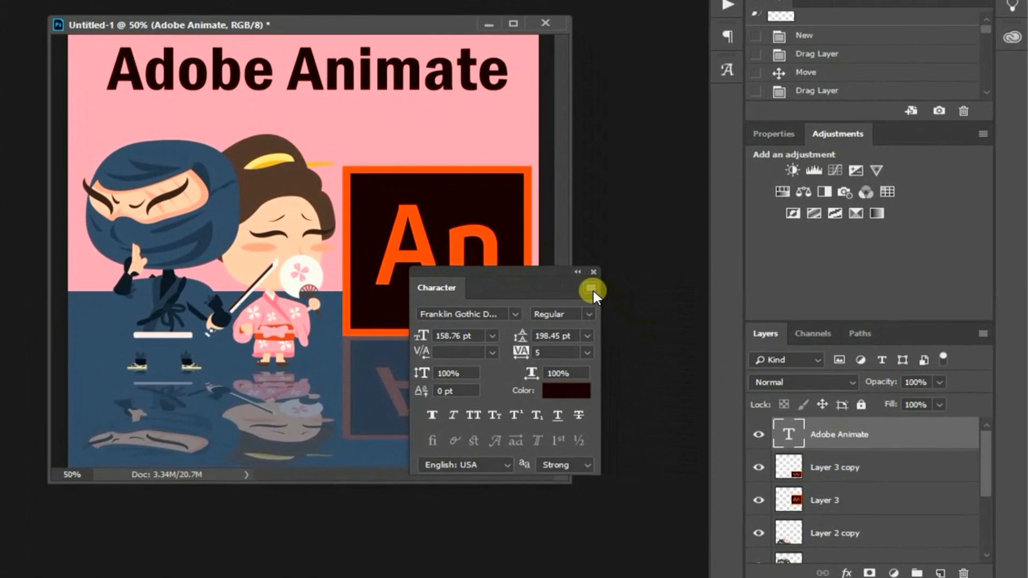
left_click(576, 271)
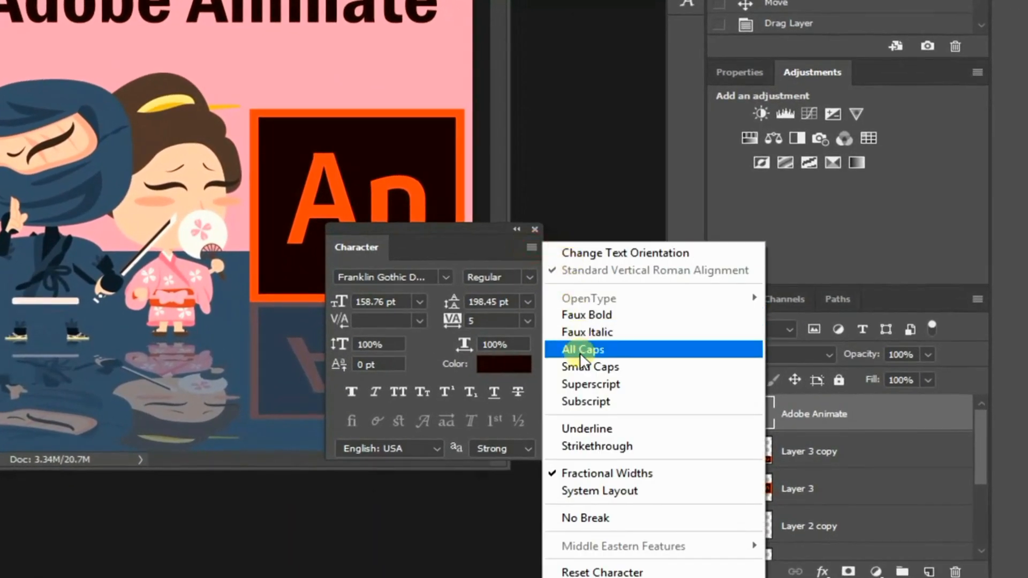
left_click(583, 349)
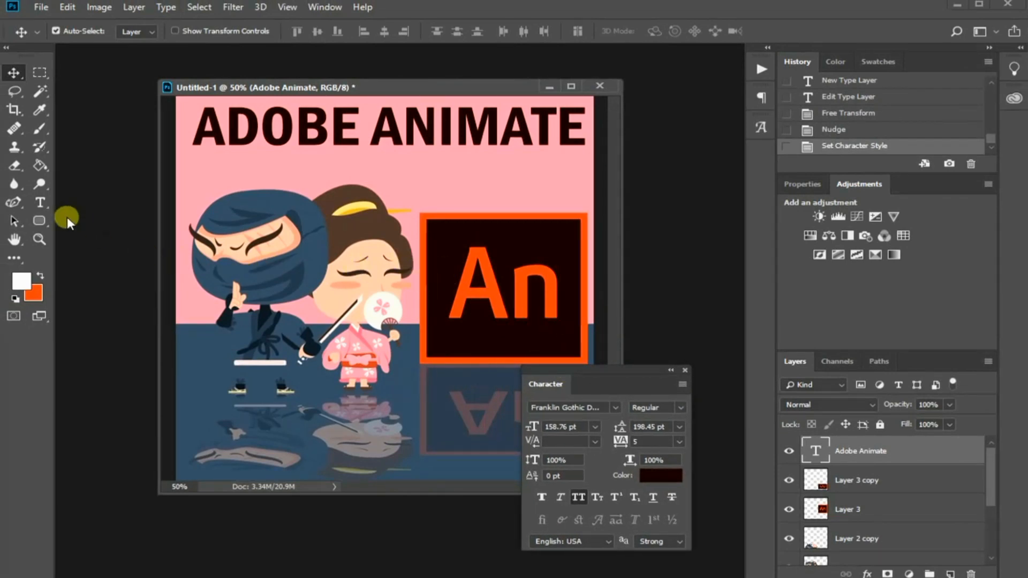
Step: Scale the FREE COURSE text down and place it directly under the ADOBE ANIMATE headline
left_click(40, 203)
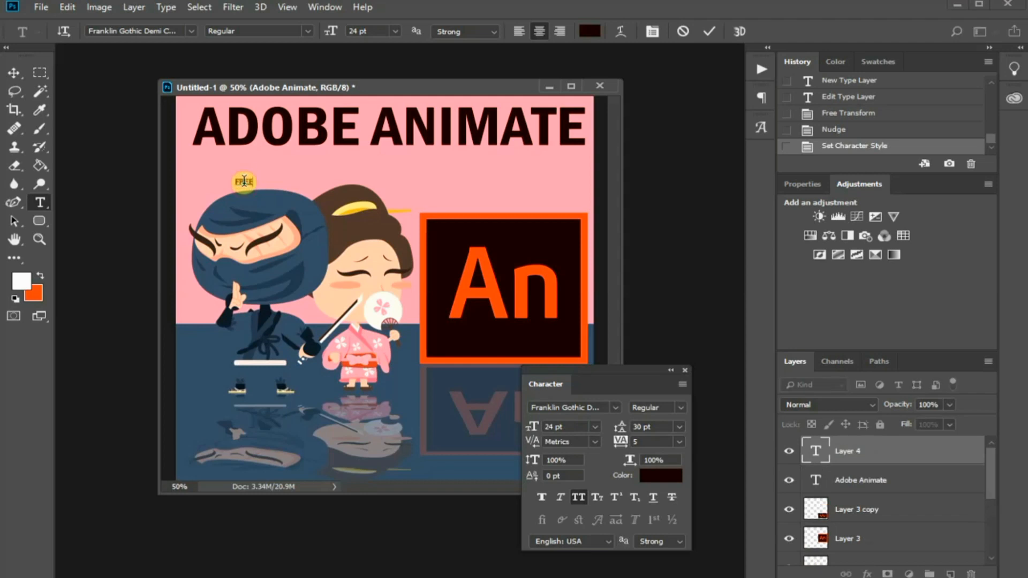
type("OURSE")
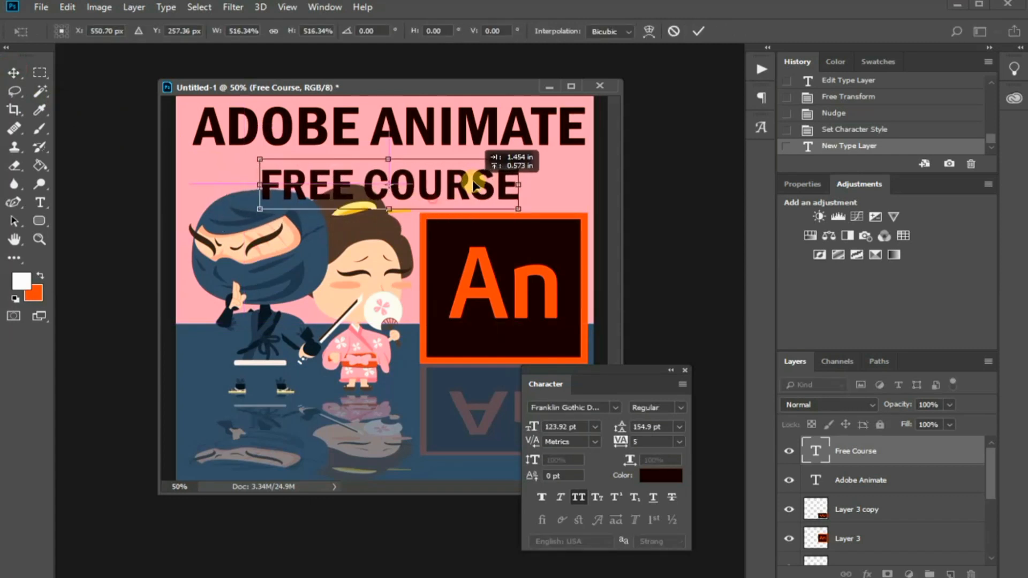
left_click(697, 31)
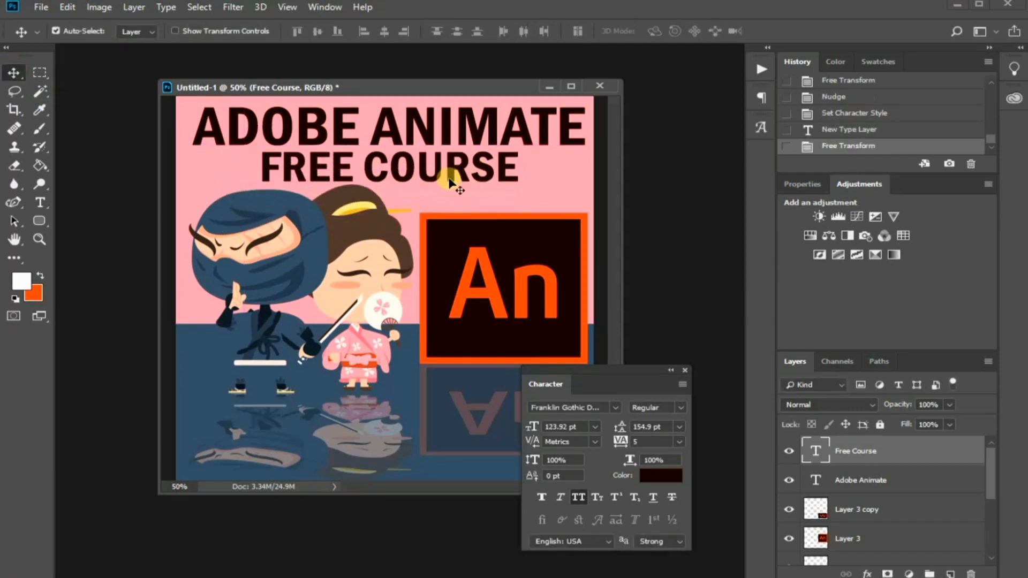
left_click(39, 202)
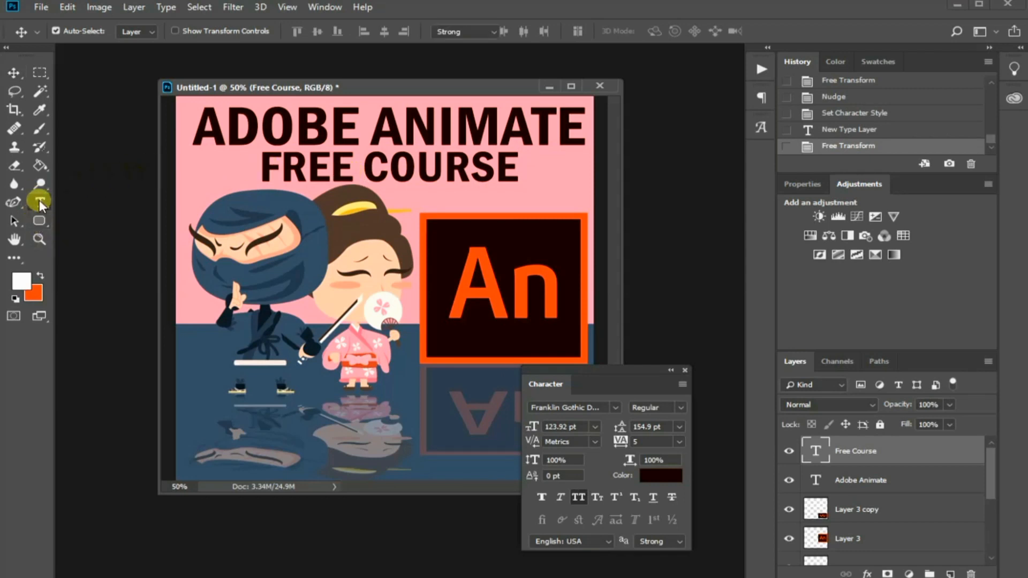
Step: Set the Free Course text to white Arial Black at about 100.89 pt
left_click(39, 203)
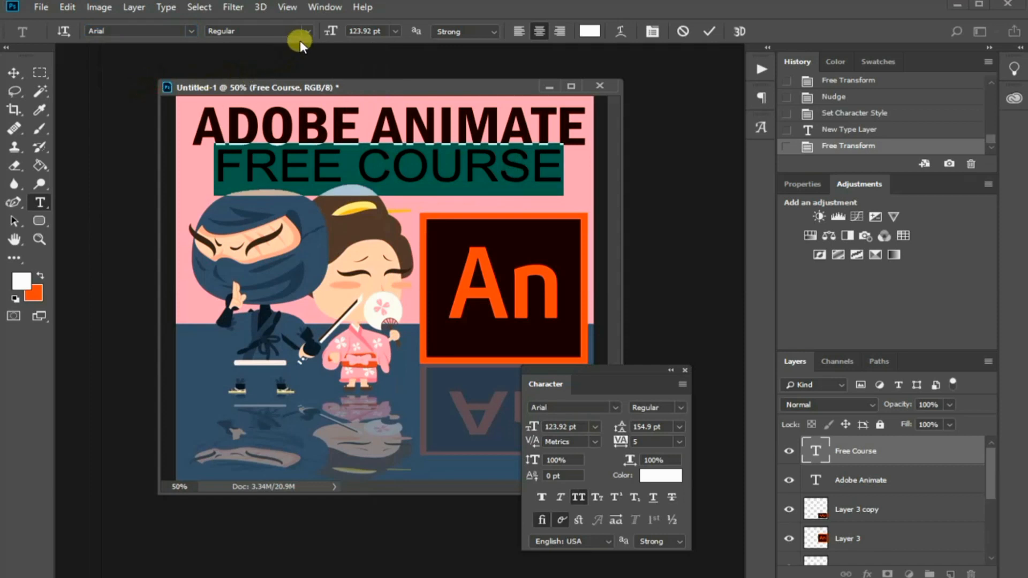
left_click(258, 31)
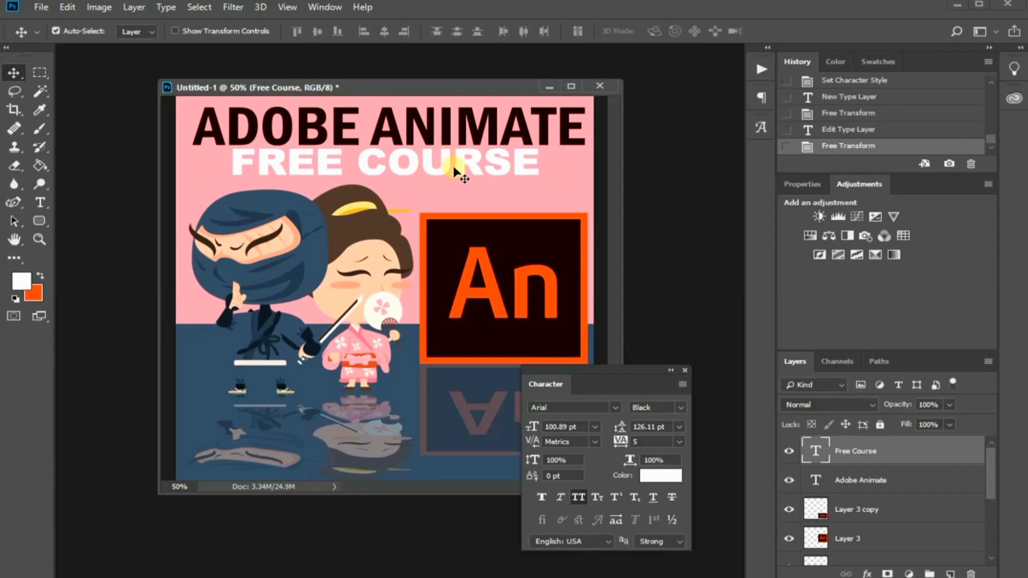
Step: Uncheck All Caps in the Character panel so the subtitle reads 'Free Course'
left_click(681, 385)
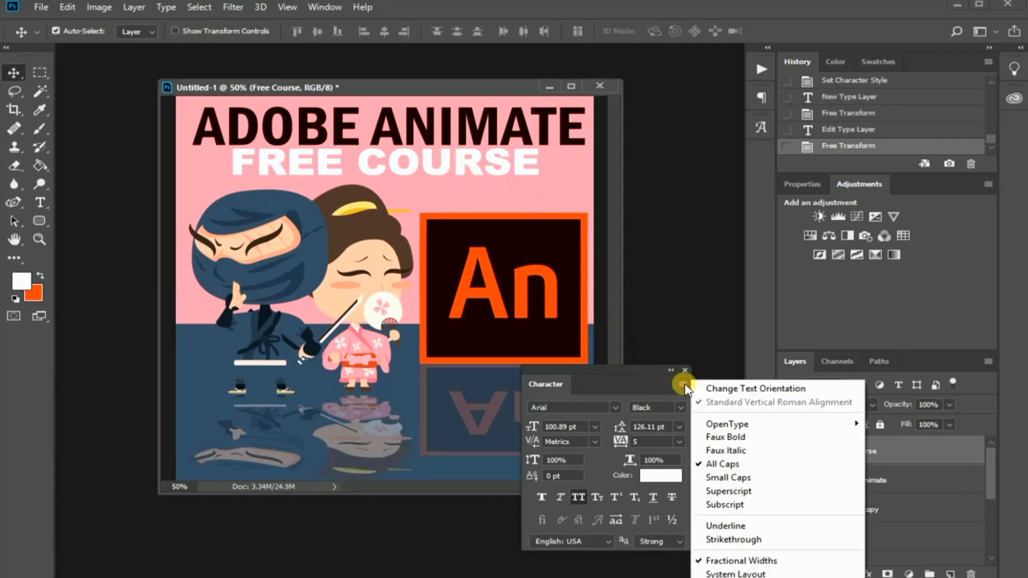
left_click(721, 463)
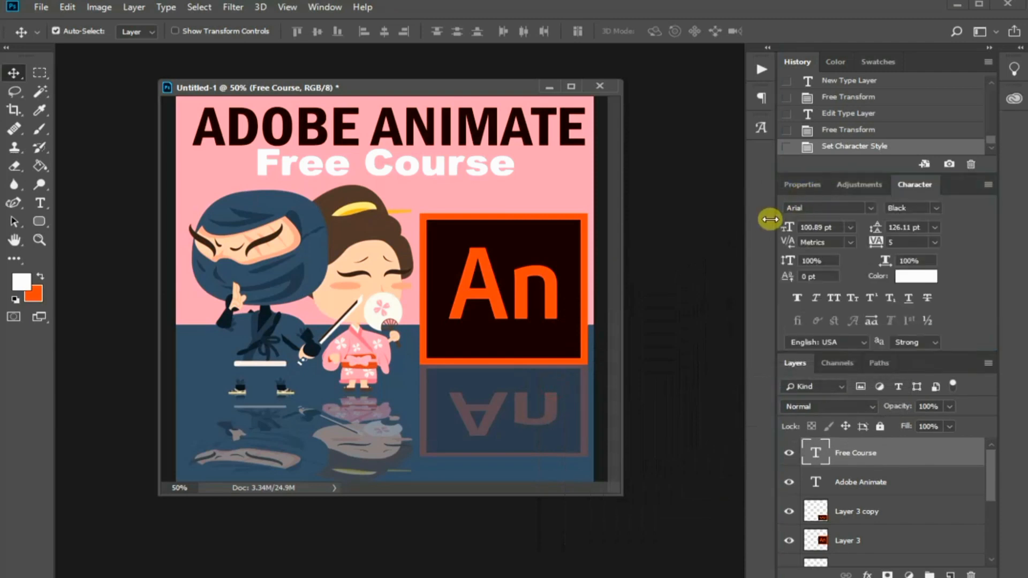
mouse_move(287, 293)
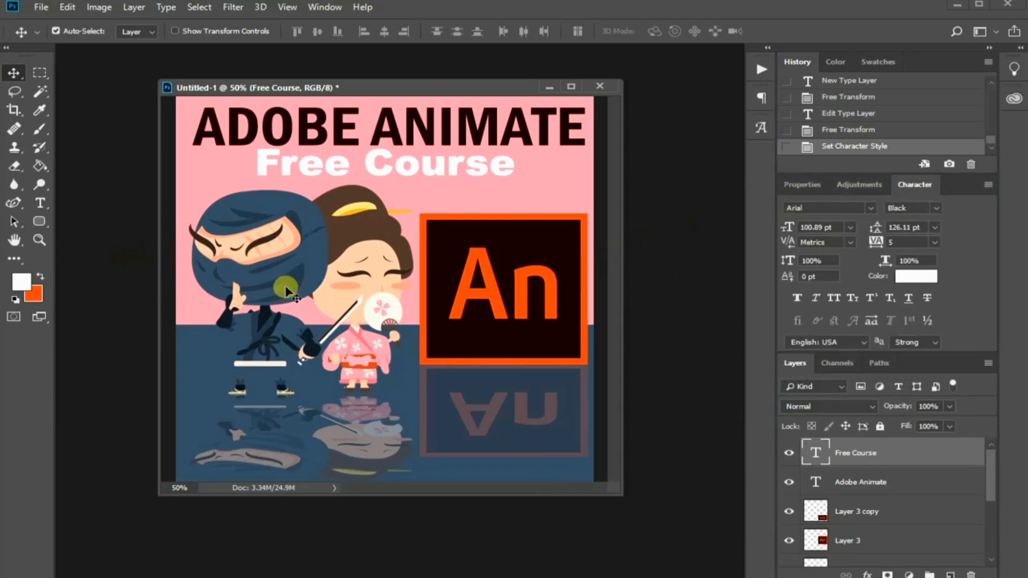
mouse_move(36, 279)
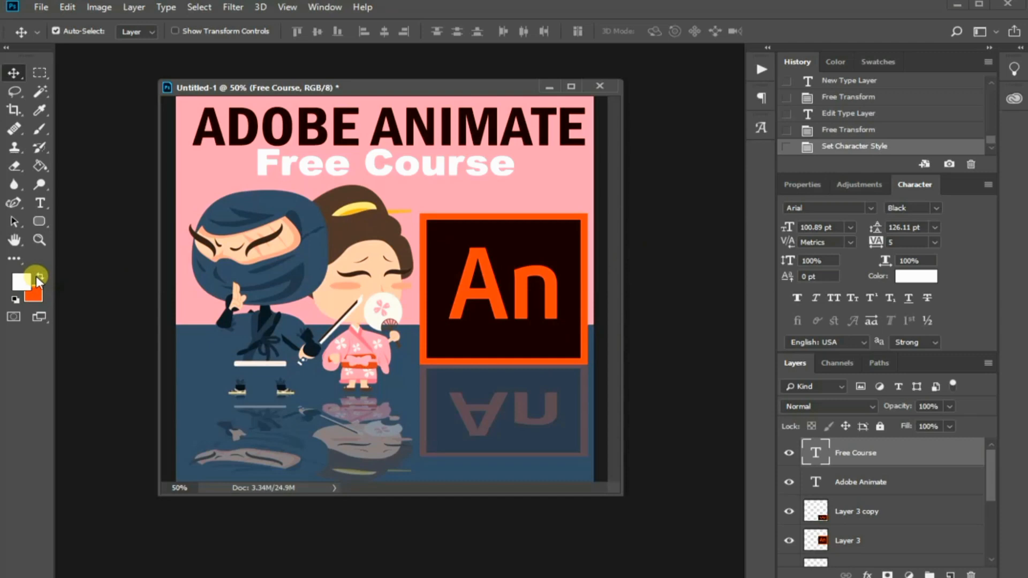
Step: Set the foreground colour to orange #ff4a1a and draw a rounded rectangle bar behind Free Course
left_click(22, 281)
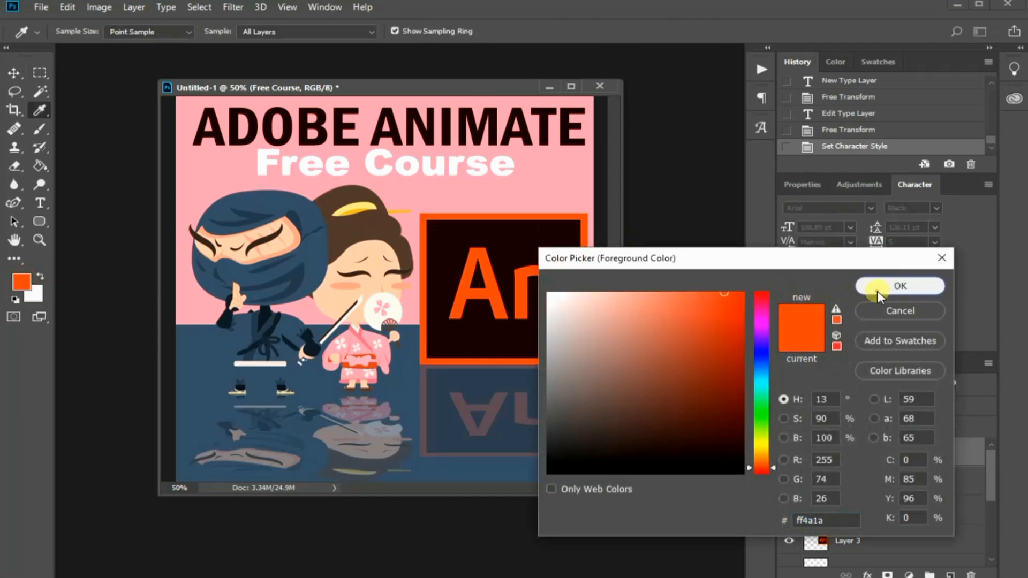
left_click(899, 286)
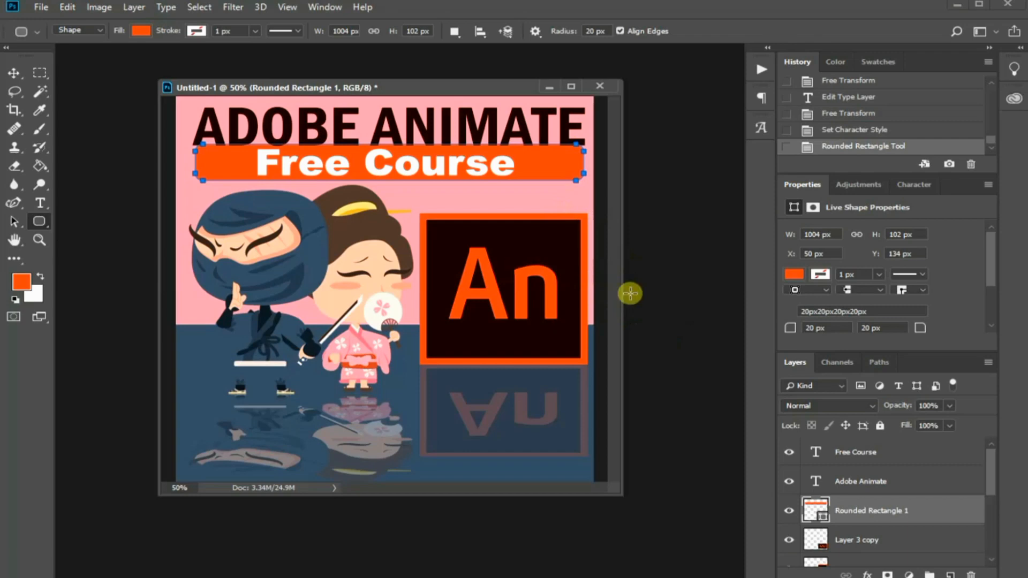
left_click(860, 481)
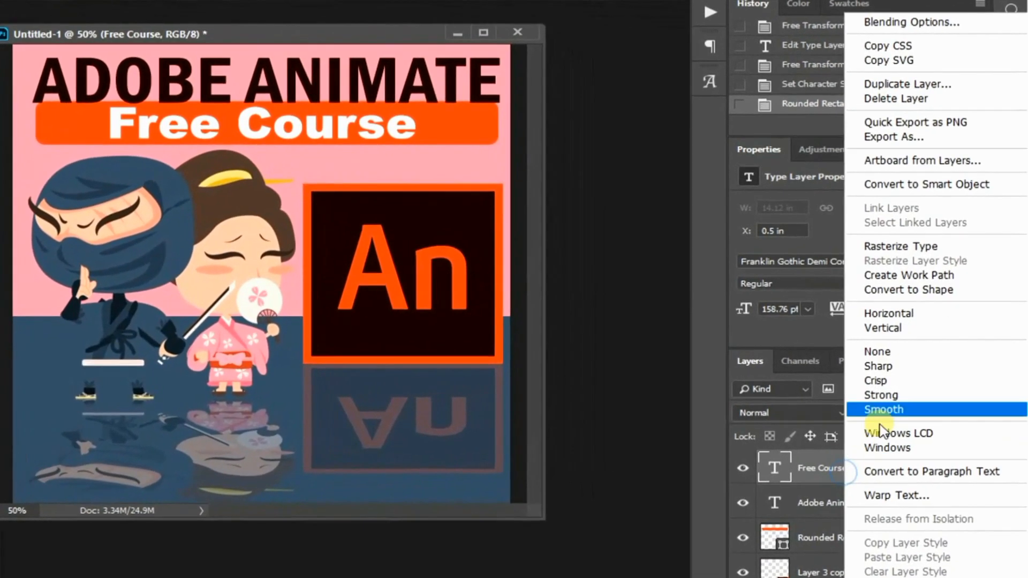
mouse_move(920, 49)
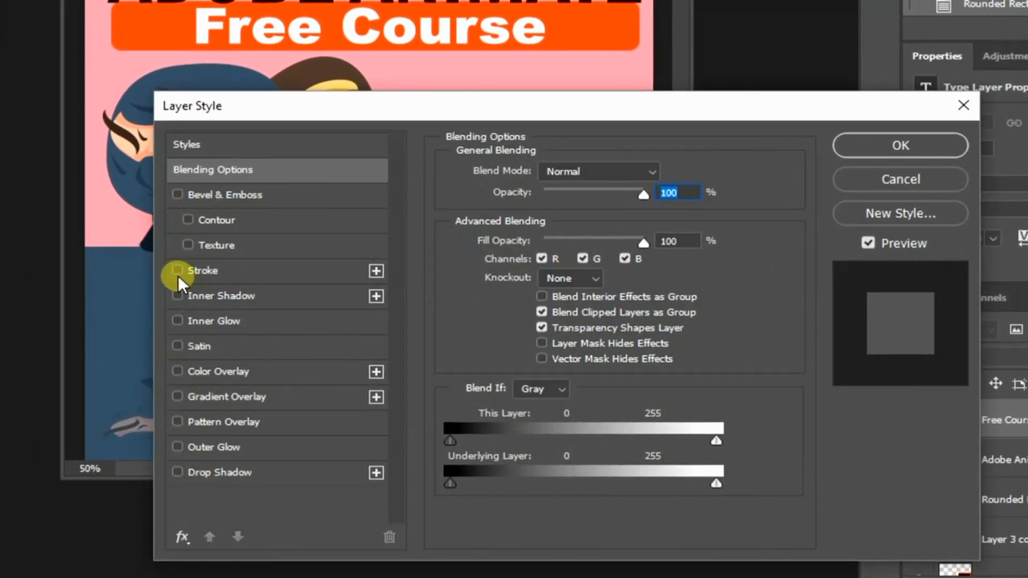
Step: Apply a 5 px black Outside stroke to the Free Course text via Blending Options
left_click(178, 270)
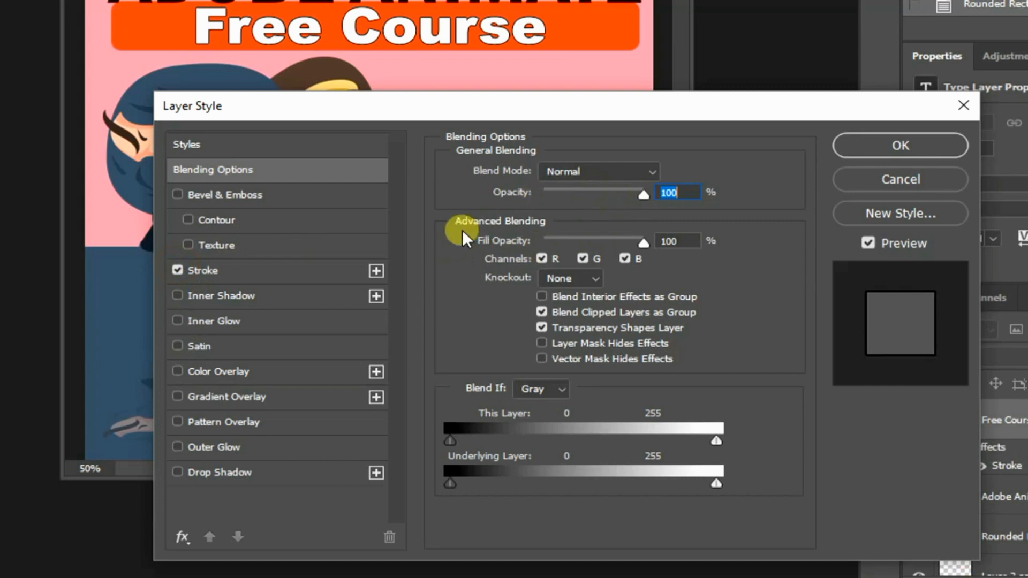
left_click(202, 269)
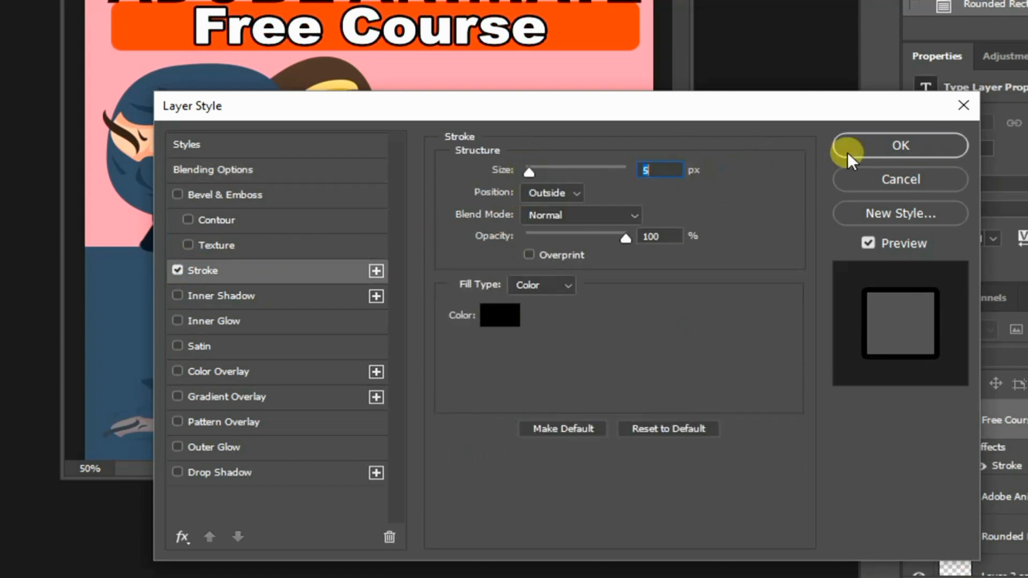
left_click(900, 145)
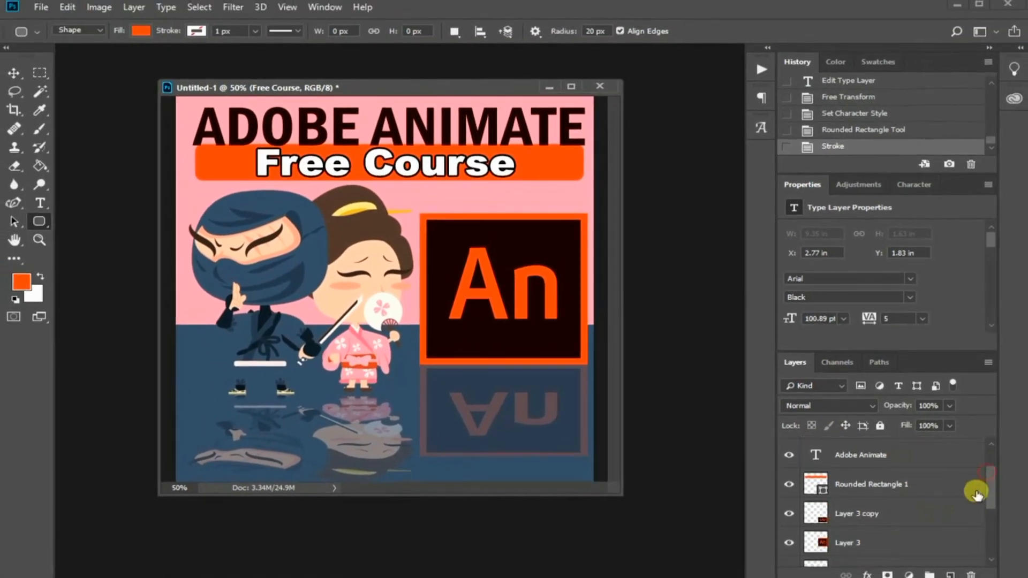
Step: Add a Drop Shadow to Rounded Rectangle 1 and adjust its distance, spread and size
left_click(871, 484)
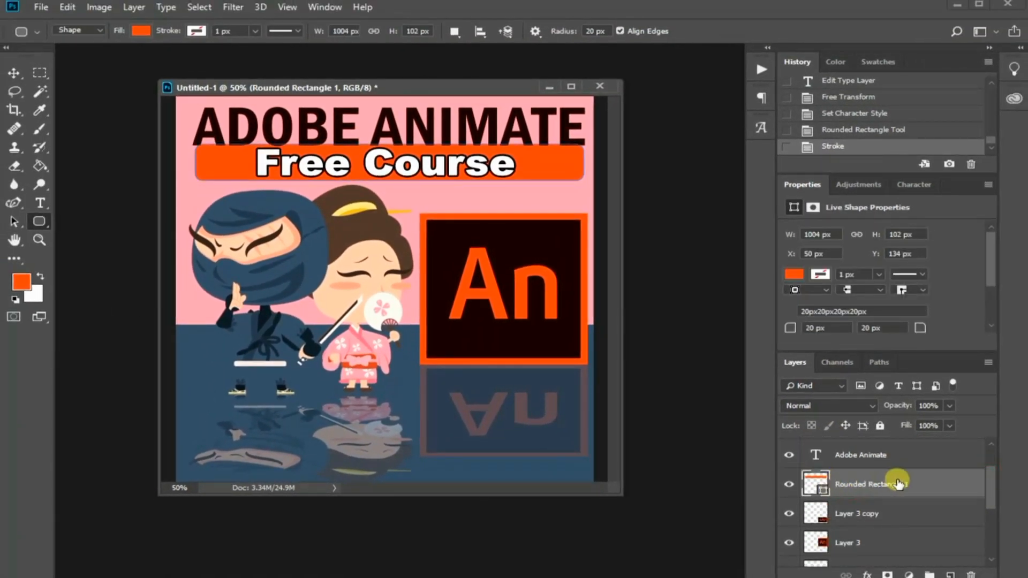
right_click(867, 484)
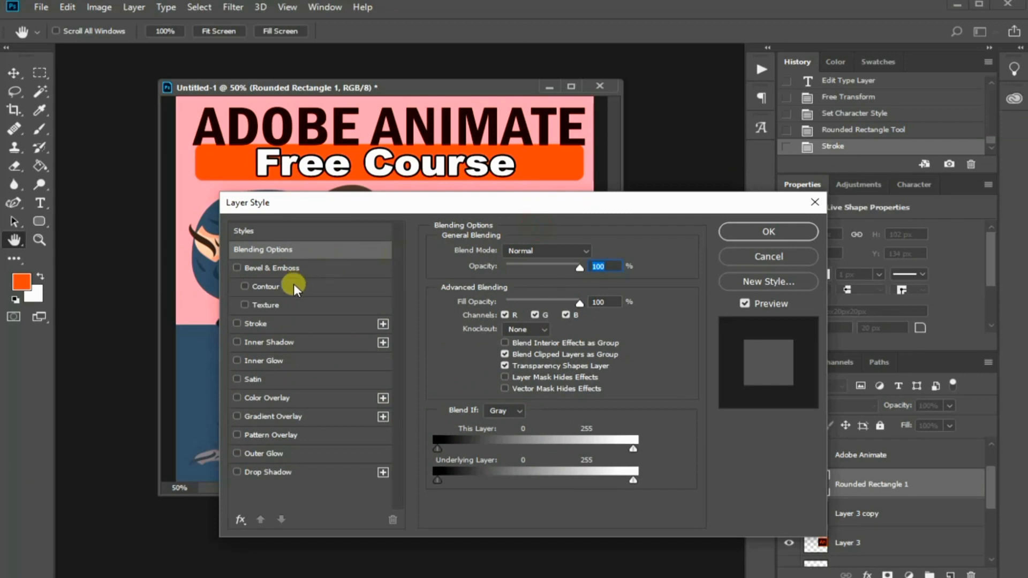
left_click(236, 472)
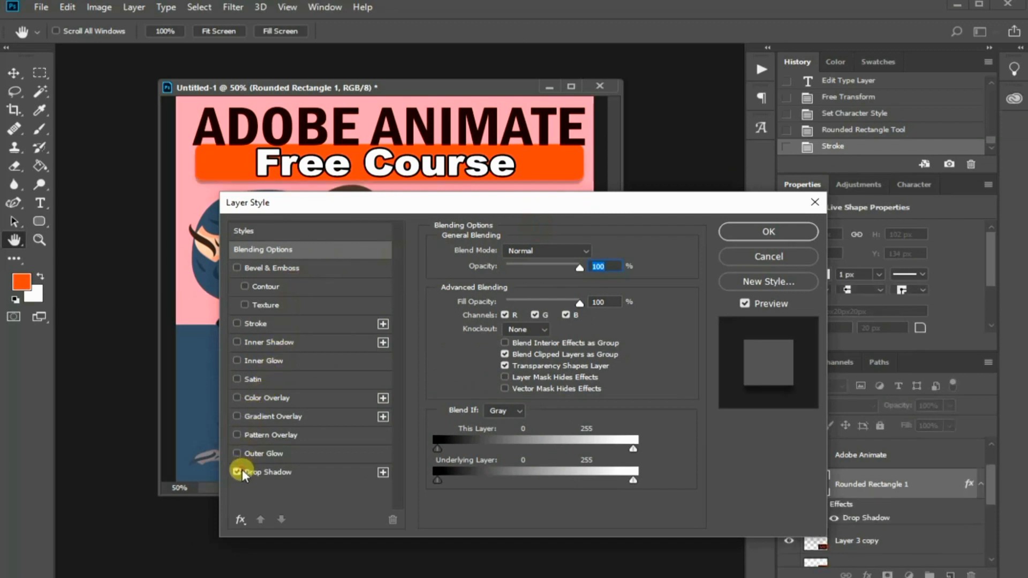
left_click(269, 472)
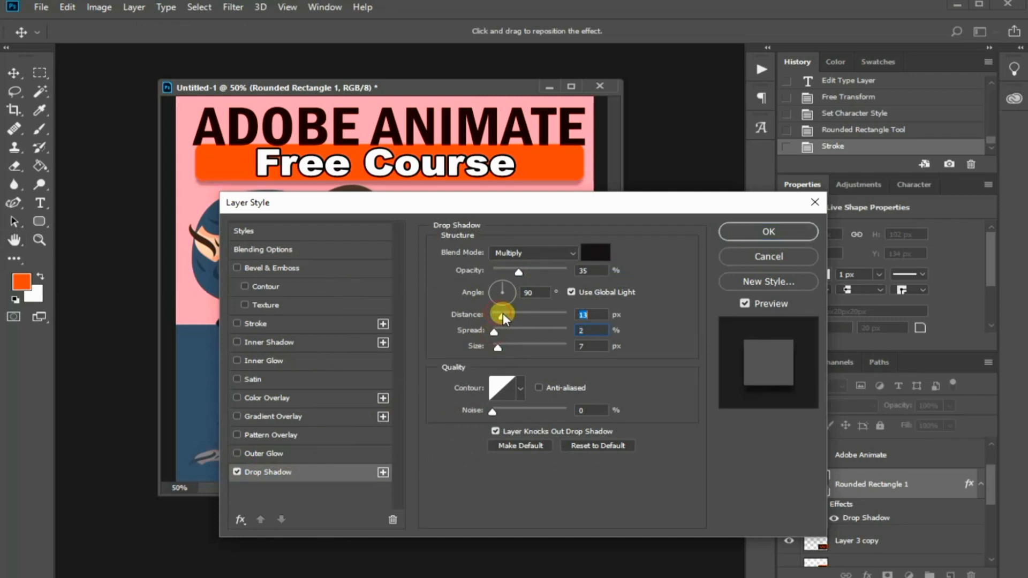
left_click(767, 232)
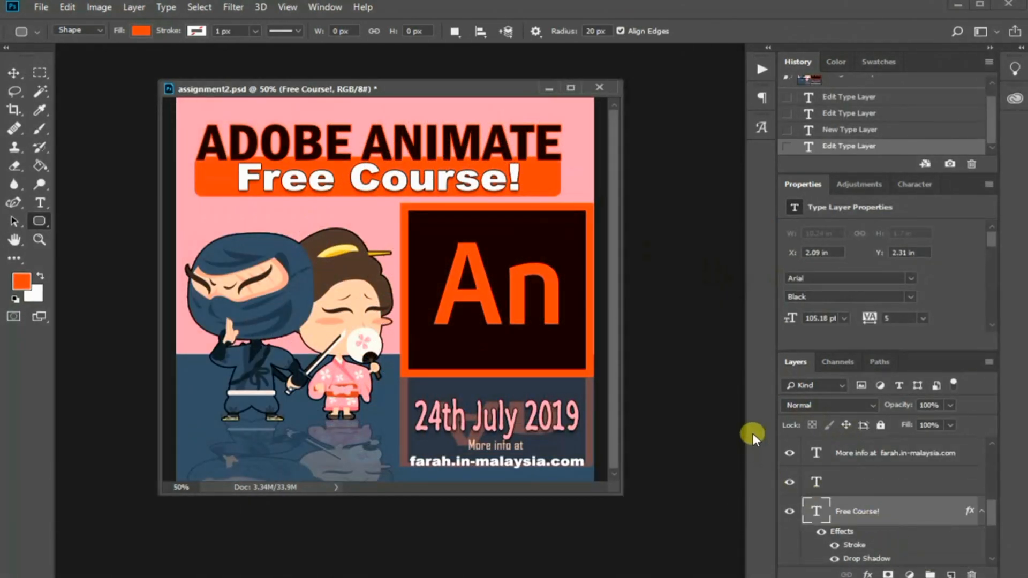
mouse_move(371, 274)
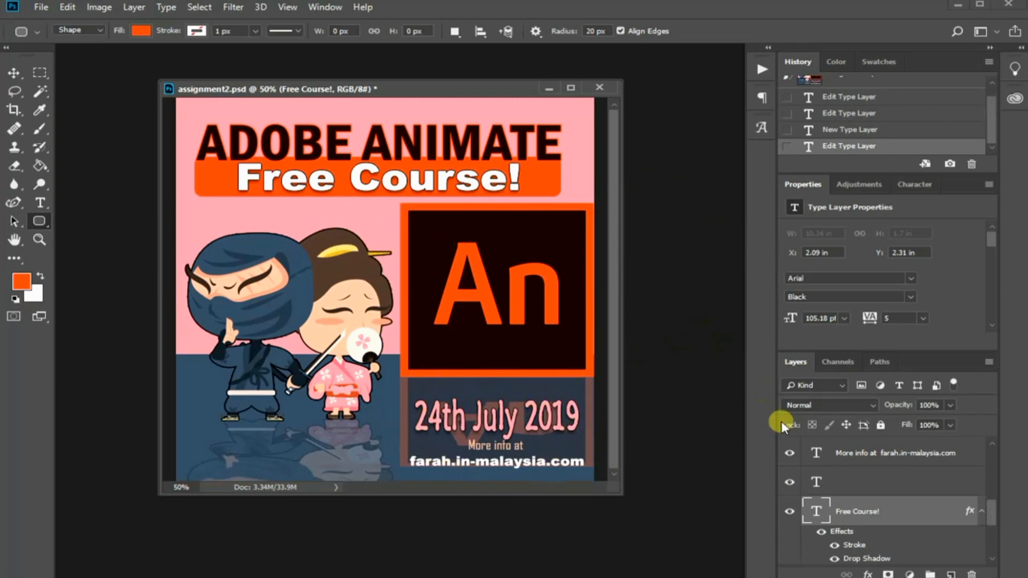
mouse_move(372, 233)
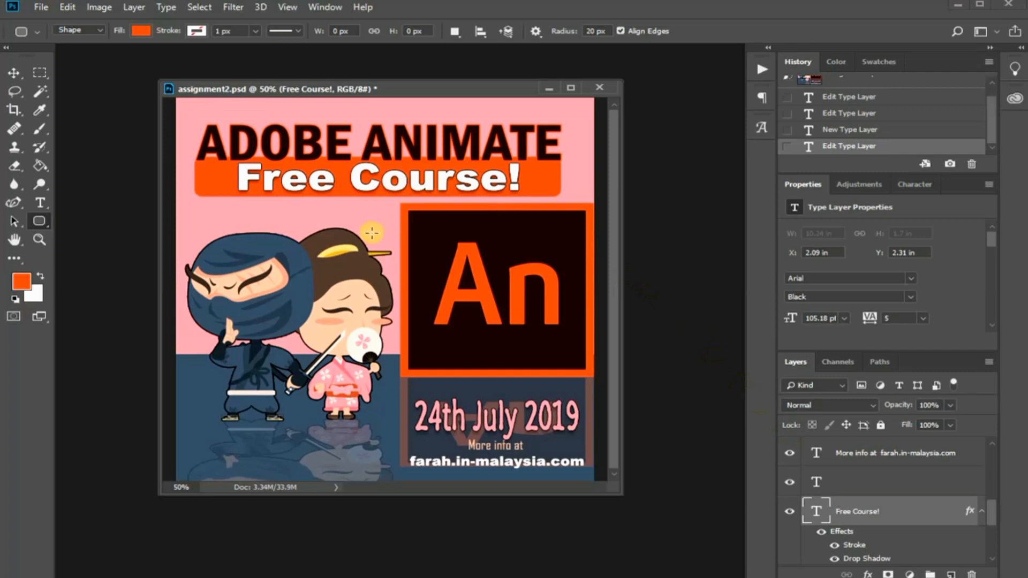
mouse_move(175, 226)
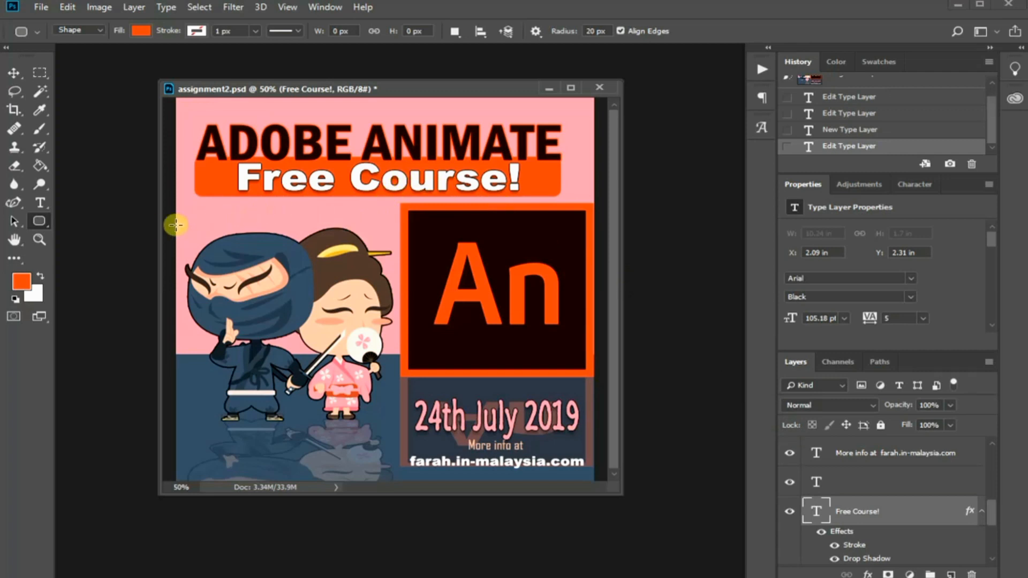
mouse_move(106, 182)
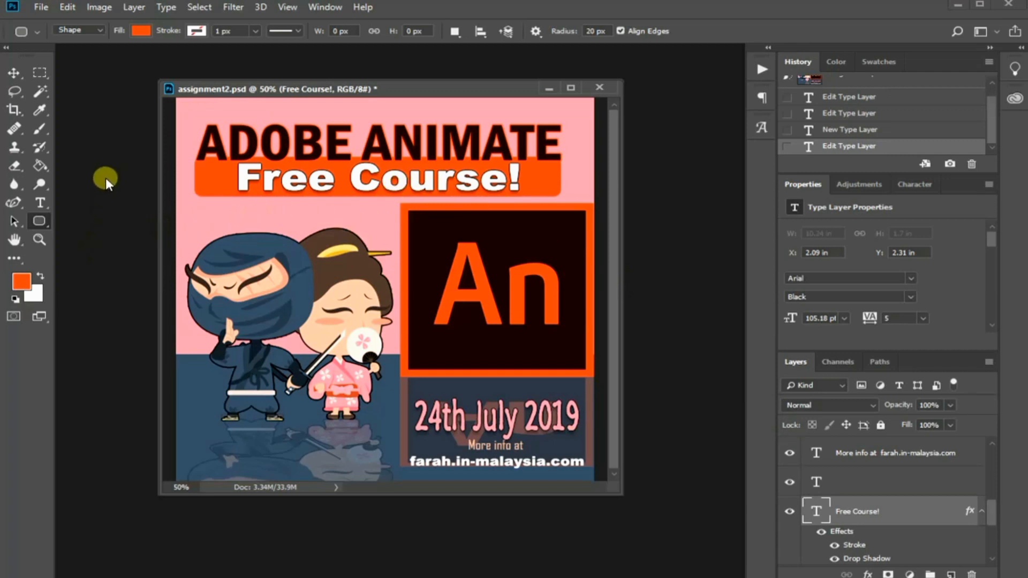